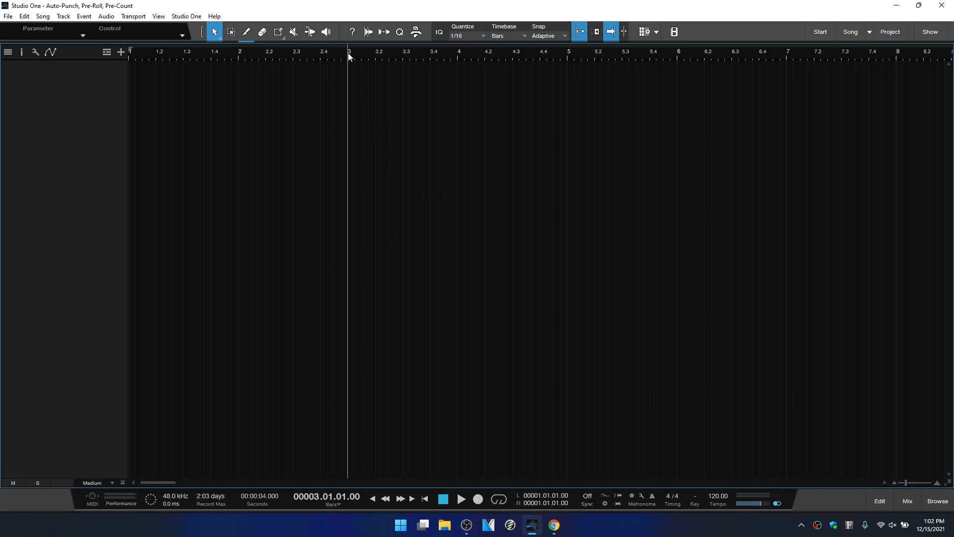
mouse_move(349, 72)
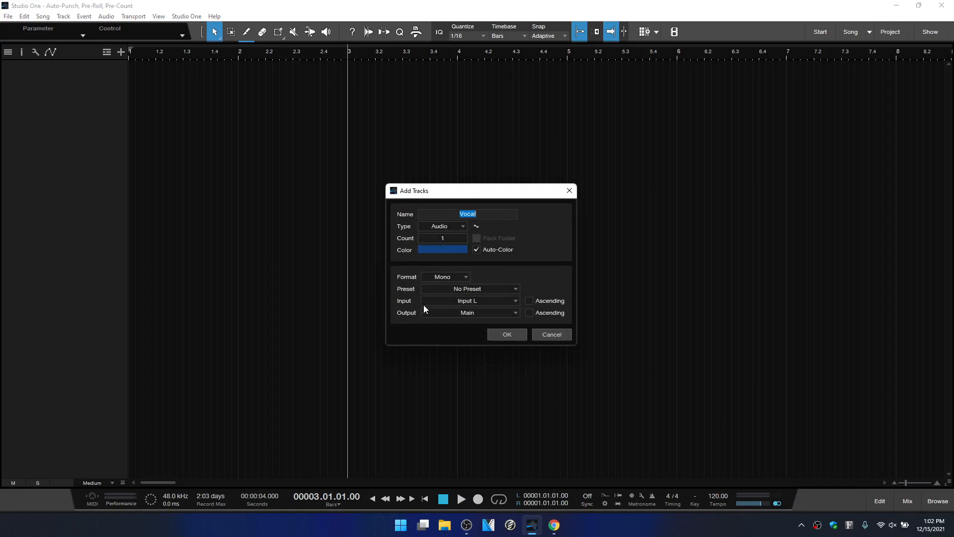
Add a mono audio track named Vocal and arm it for recording
left_click(505, 334)
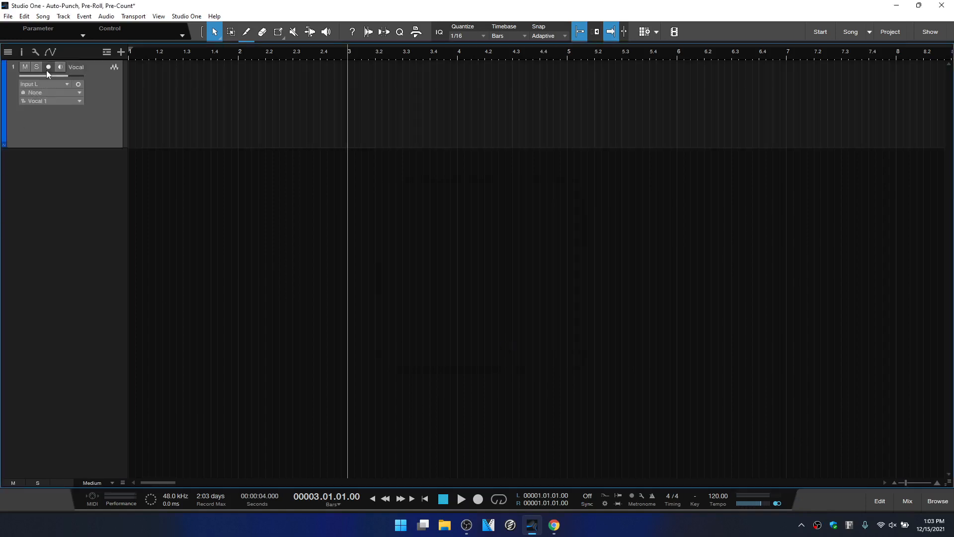
left_click(48, 67)
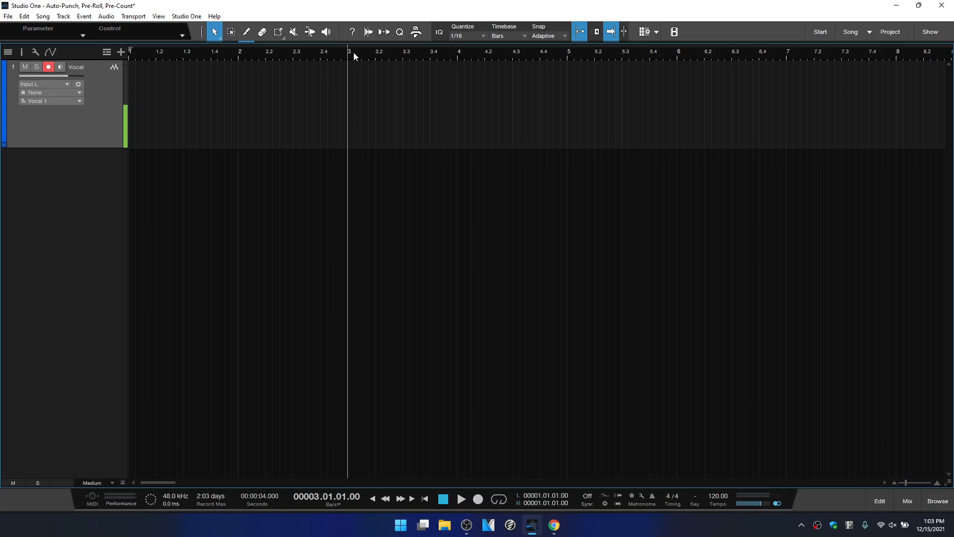
mouse_move(348, 68)
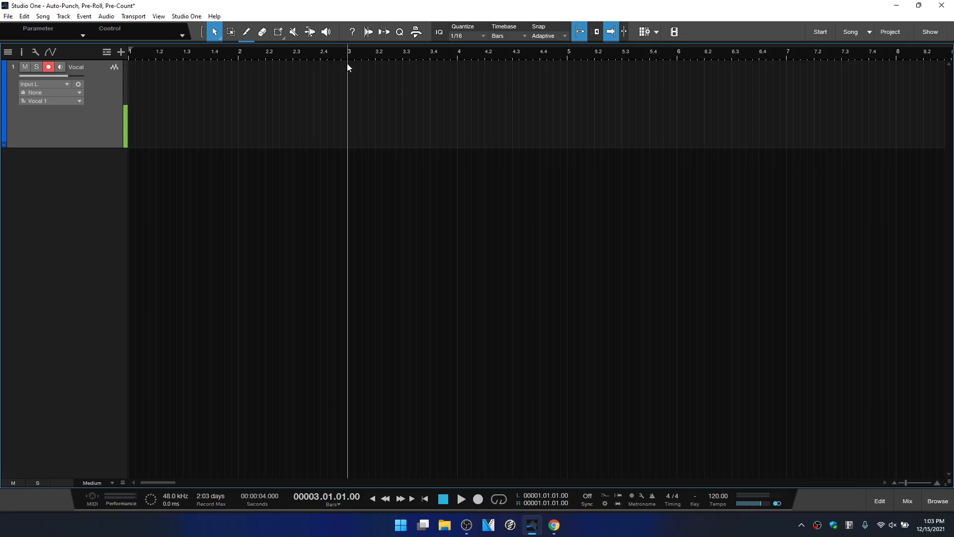
mouse_move(446, 396)
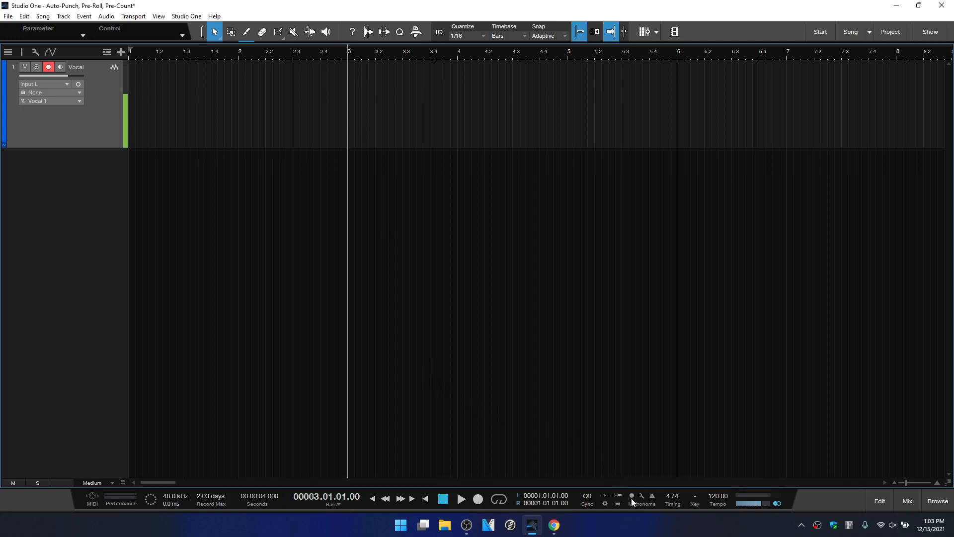
mouse_move(632, 495)
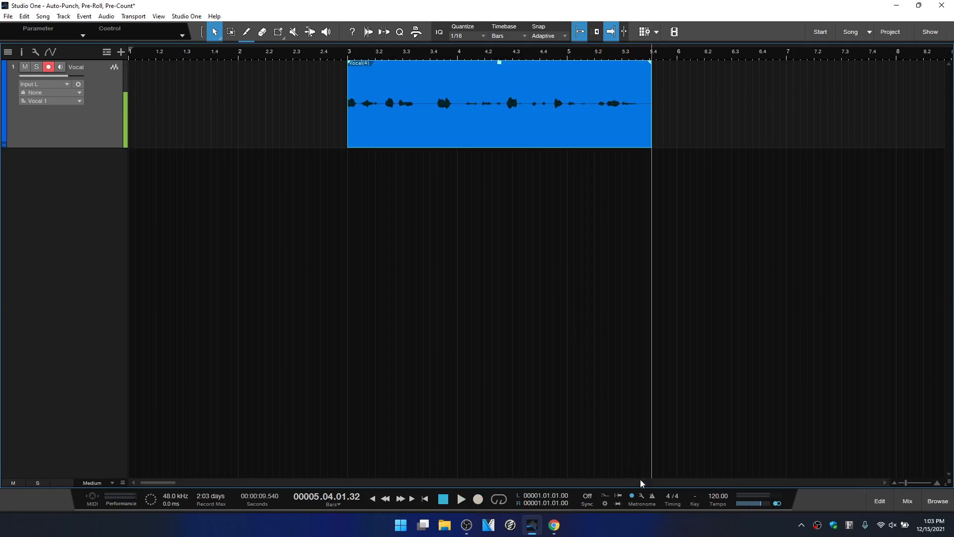
mouse_move(641, 499)
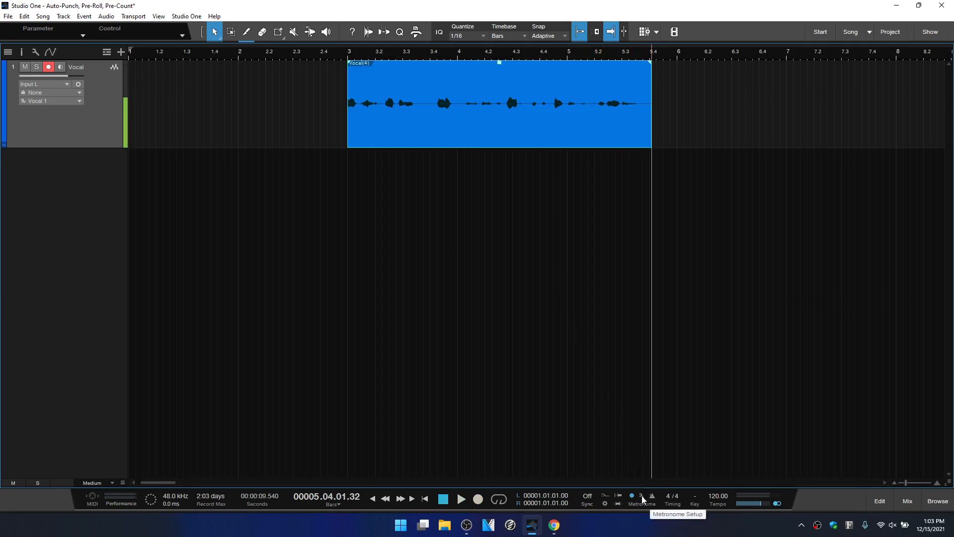
In Metronome Setup, toggle Precount off and back on with a 2-bar count-in
left_click(640, 495)
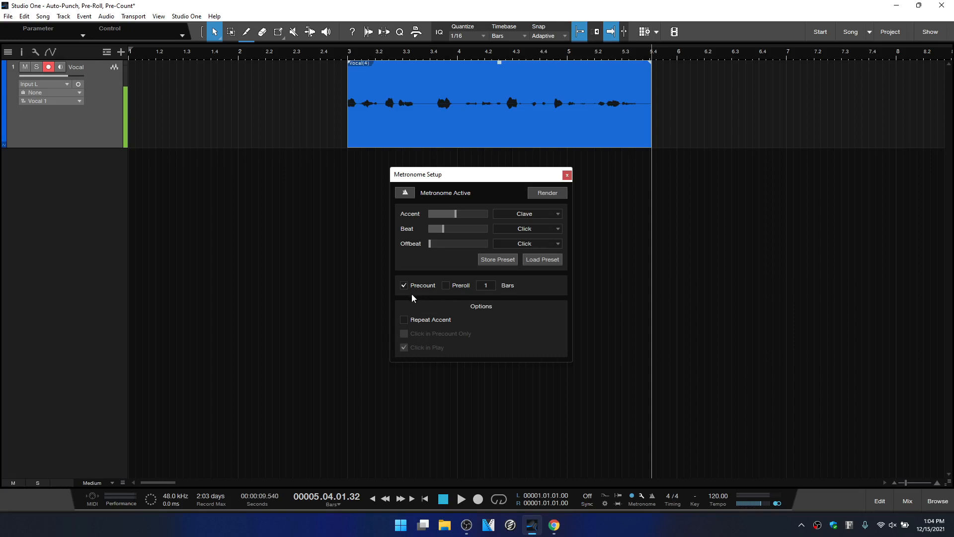
left_click(404, 285)
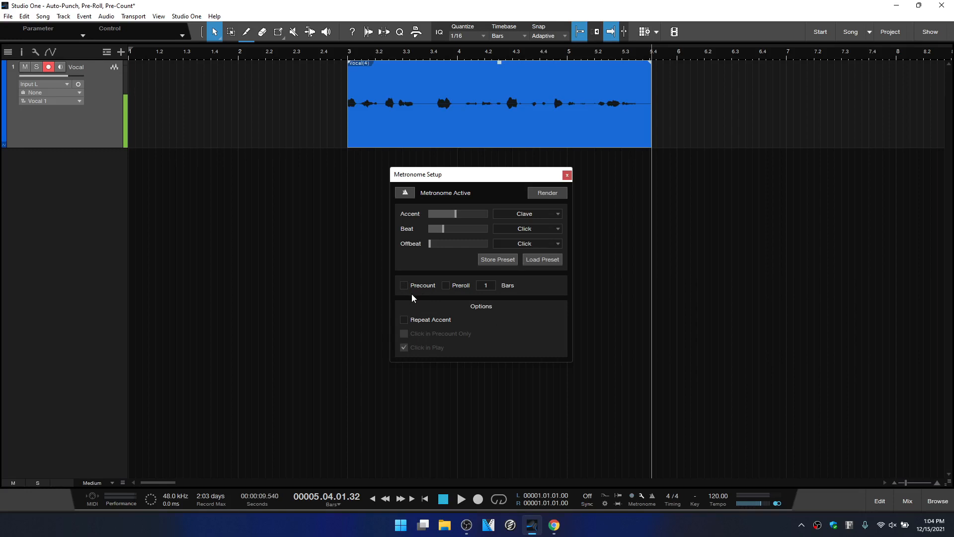
left_click(403, 285)
type("2")
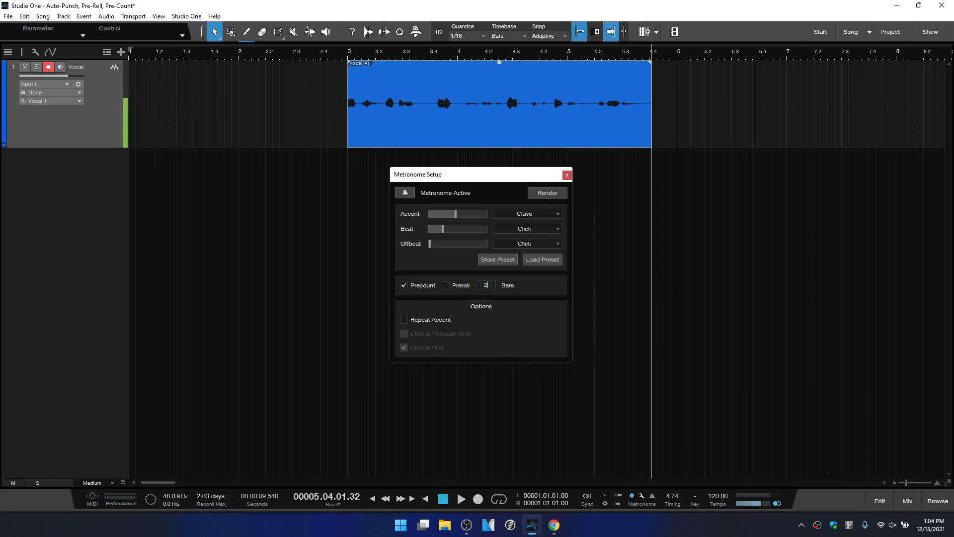
left_click(565, 175)
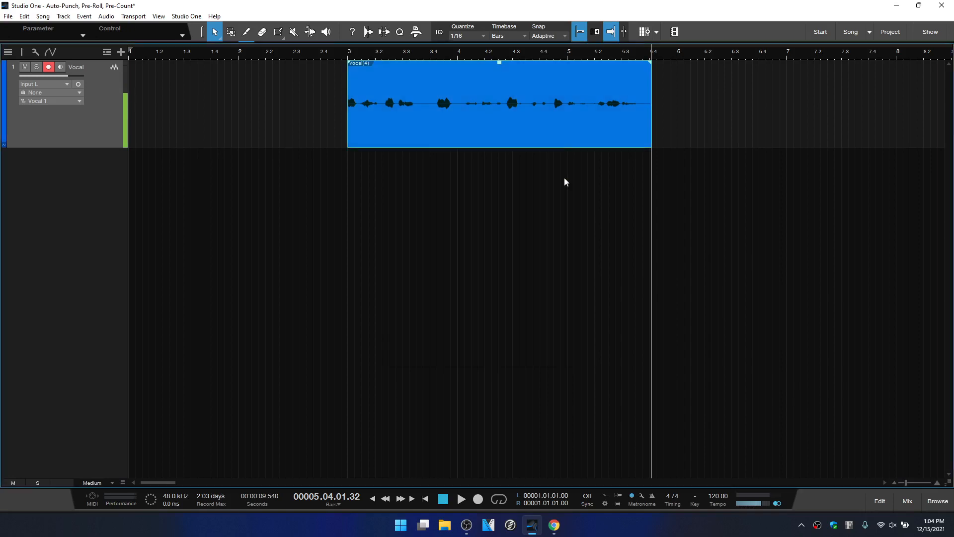
Delete the first vocal take and record a short new take from bar 3
key("Delete")
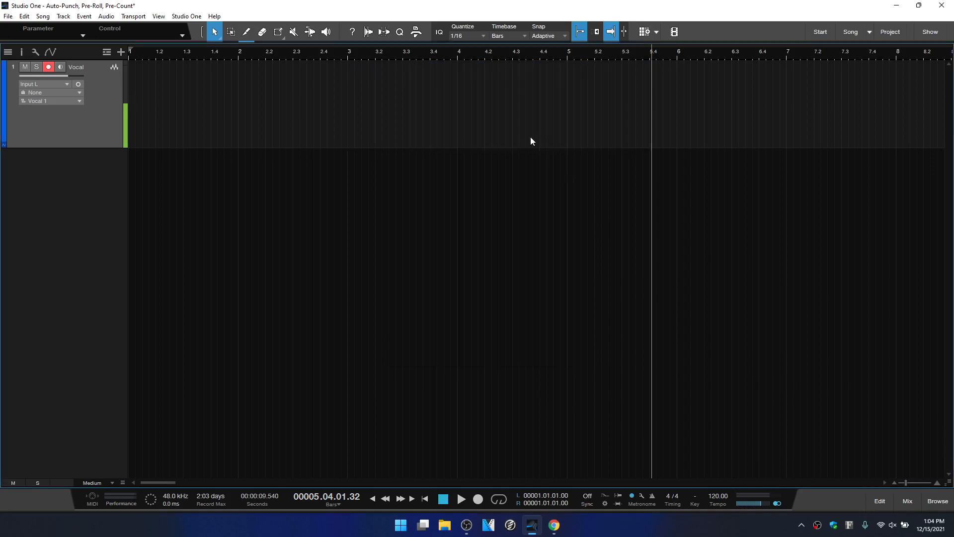
mouse_move(354, 60)
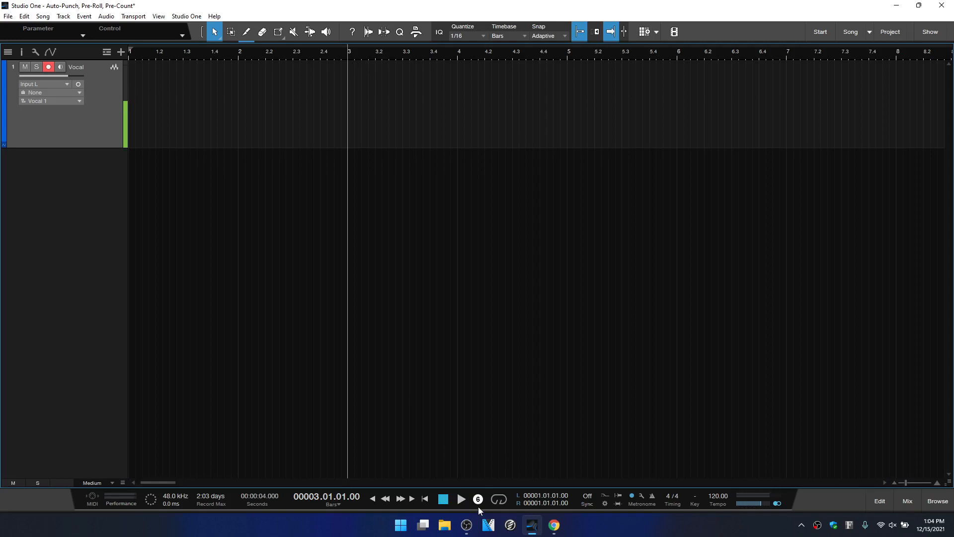
mouse_move(478, 498)
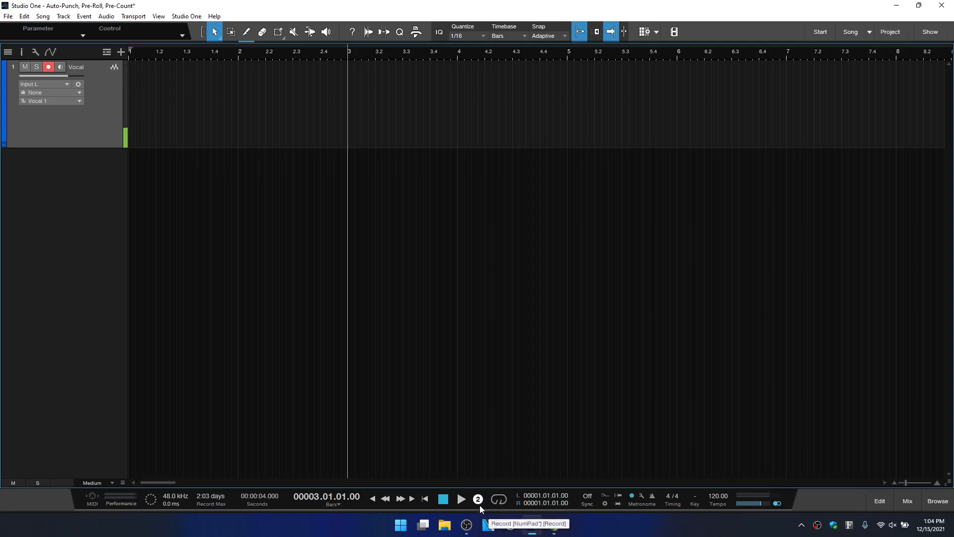
left_click(478, 498)
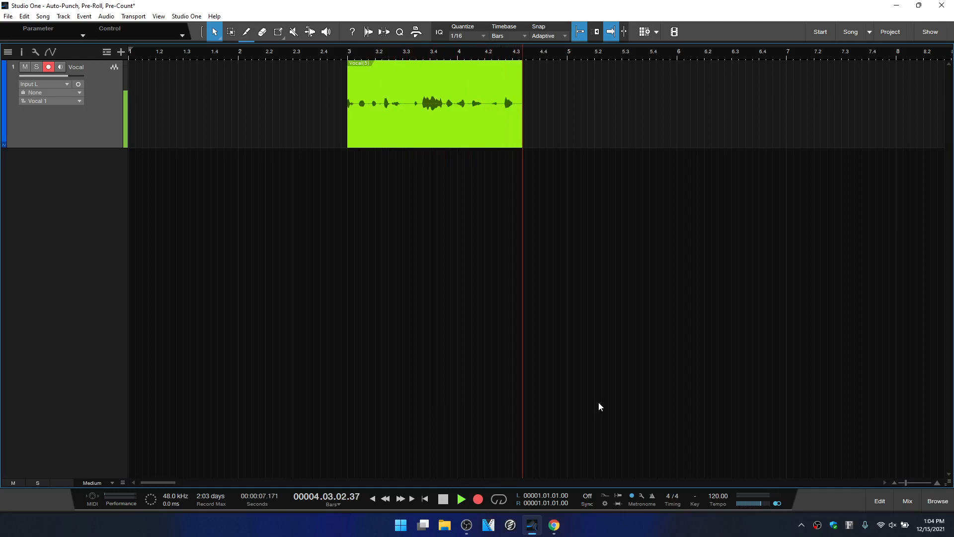
left_click(434, 104)
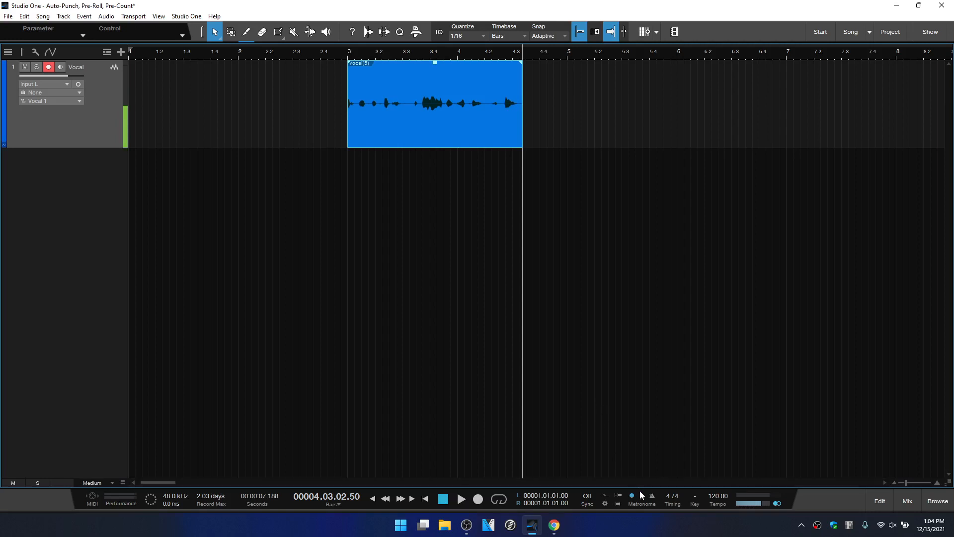
Reduce the metronome precount to 1 bar and record a fresh take from bar 3
left_click(641, 498)
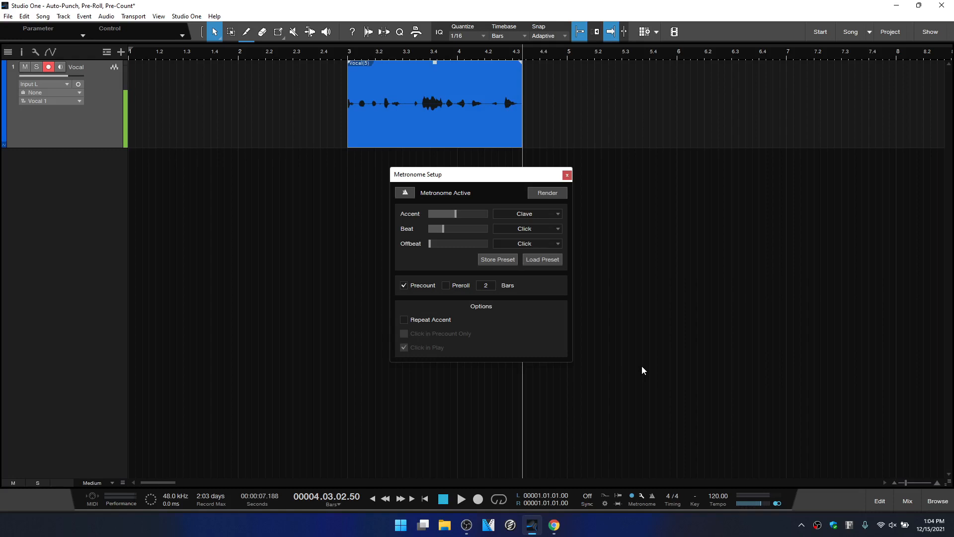
mouse_move(654, 505)
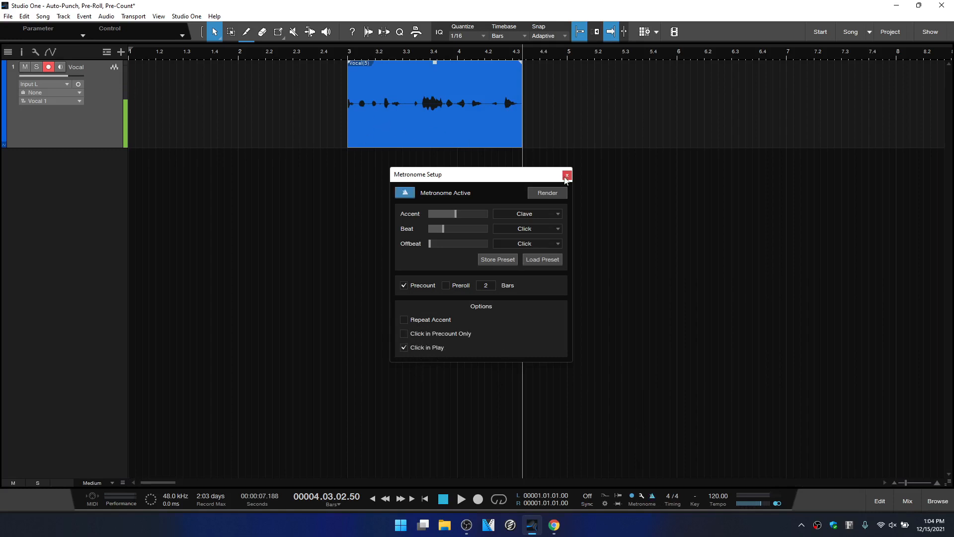
left_click(565, 175)
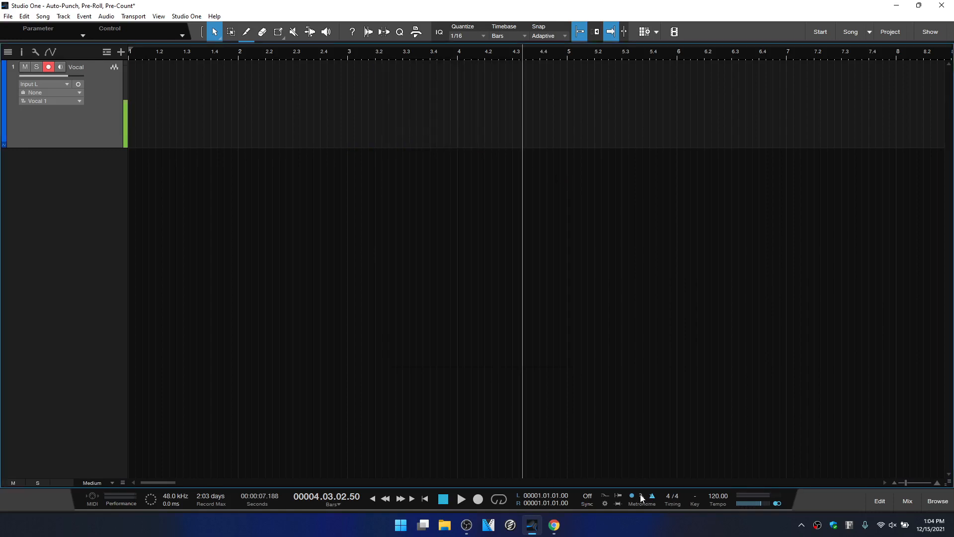
left_click(641, 498)
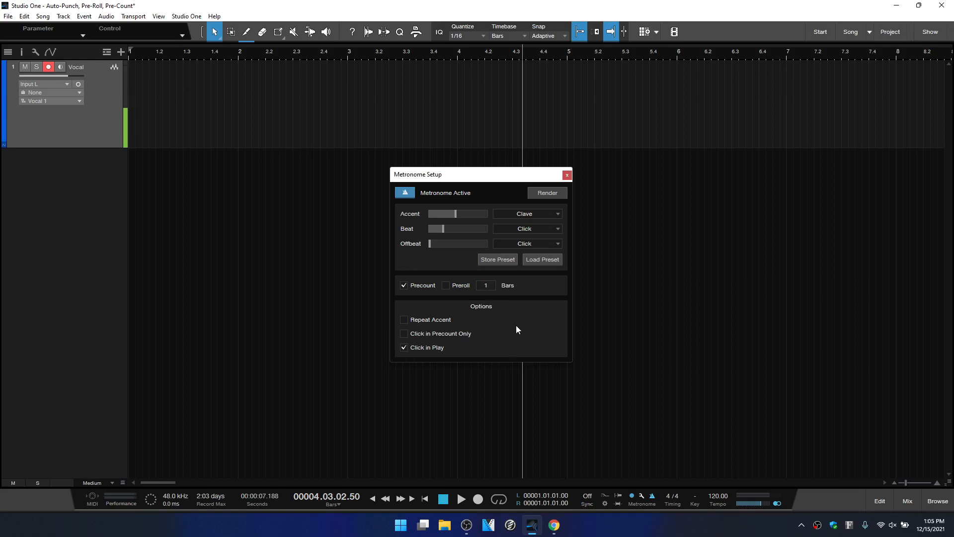
left_click(565, 175)
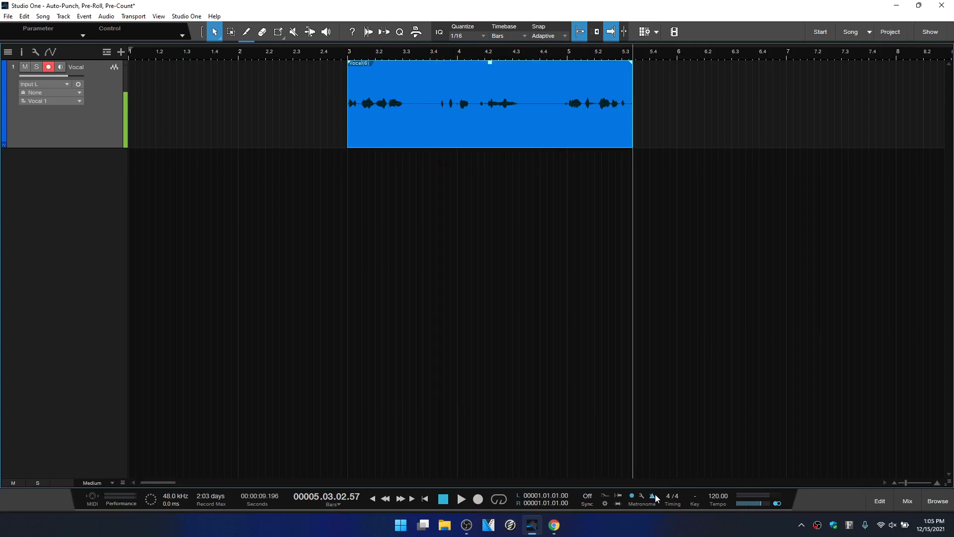
In Metronome Setup, toggle Click in Play off and back on
left_click(652, 495)
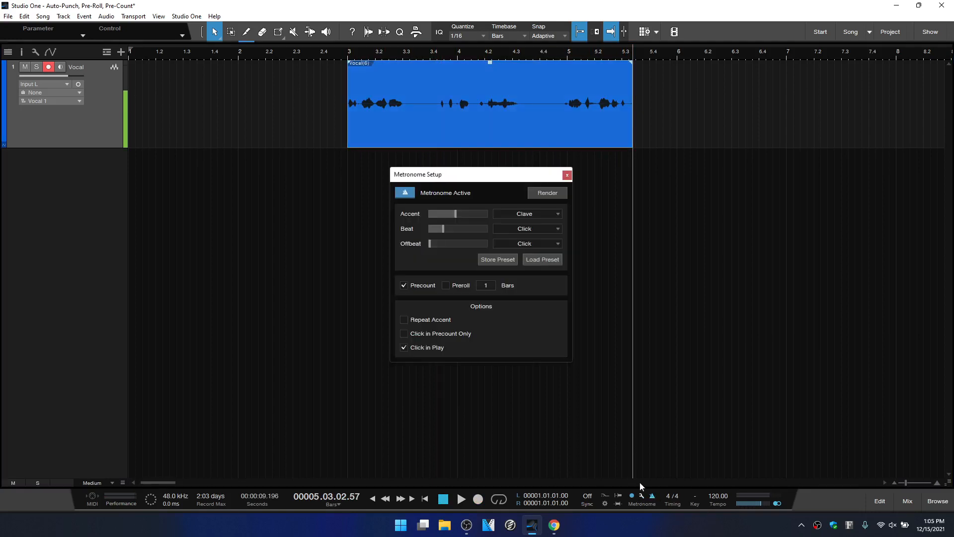
mouse_move(424, 355)
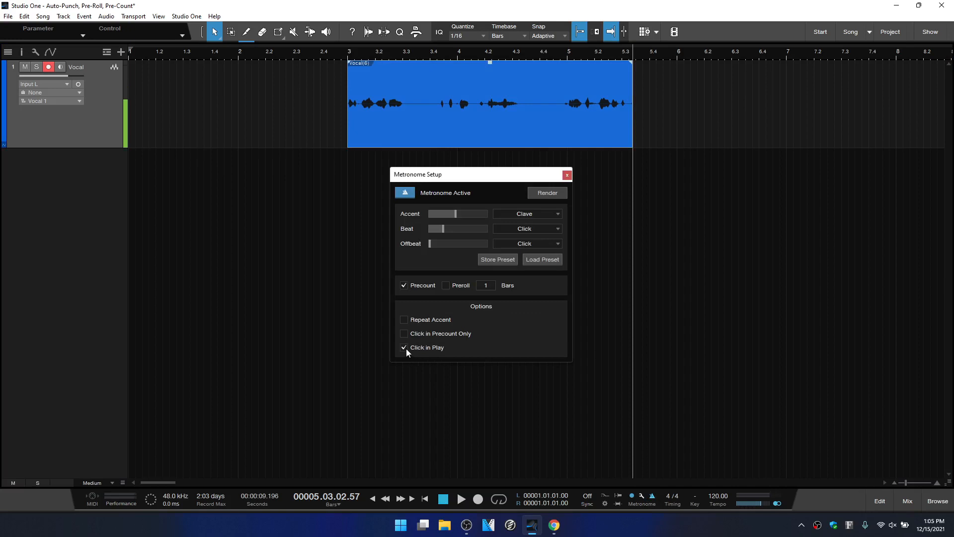
left_click(403, 347)
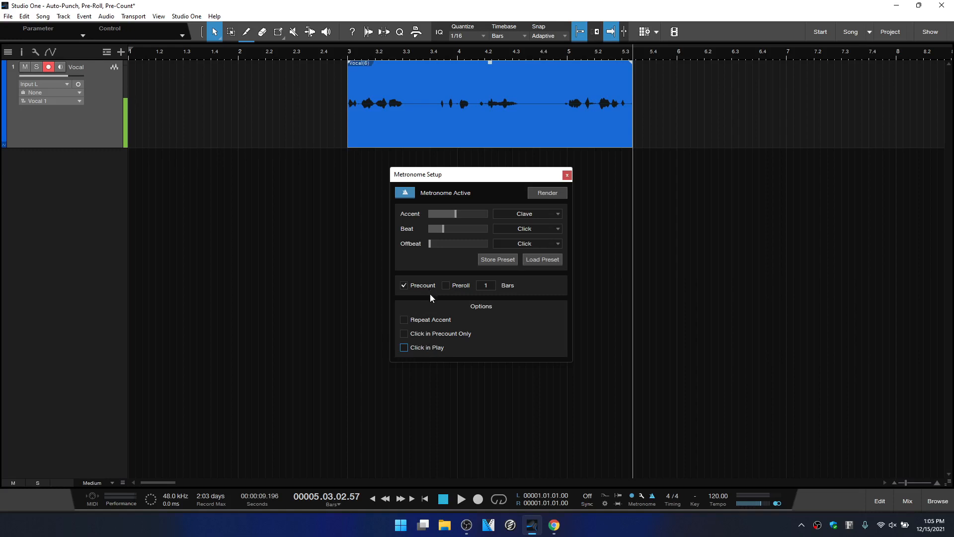
left_click(403, 347)
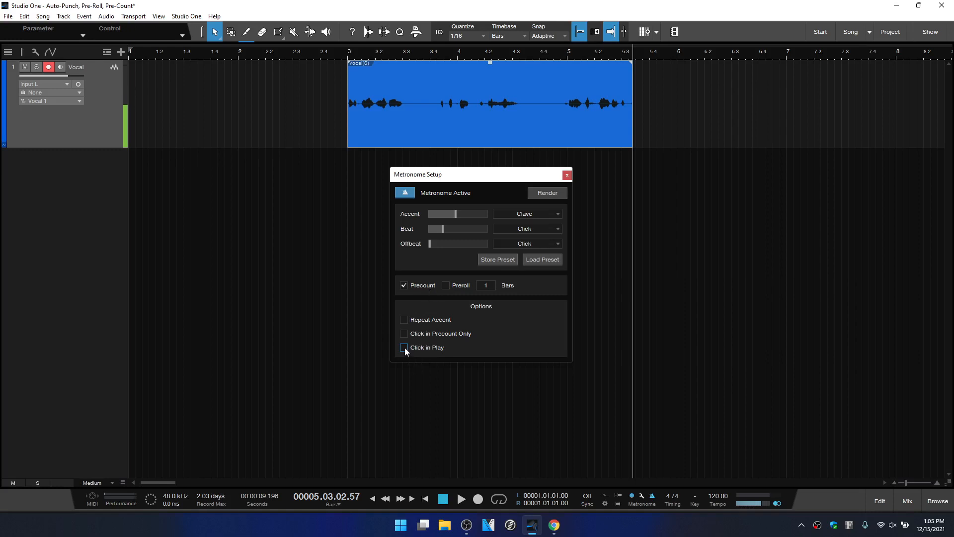
left_click(404, 346)
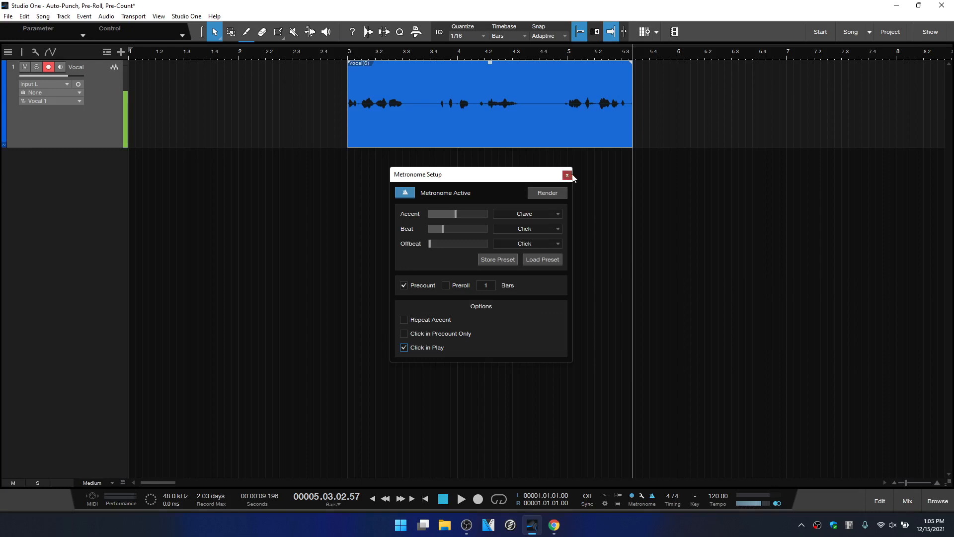
Enable a one-bar pre-roll and run a trial recording pass from bar 3
left_click(566, 175)
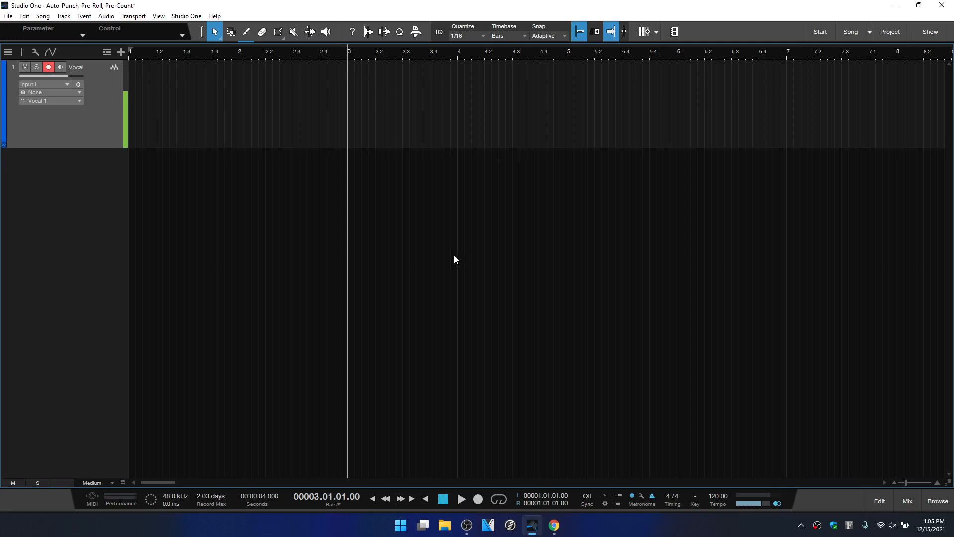
mouse_move(347, 128)
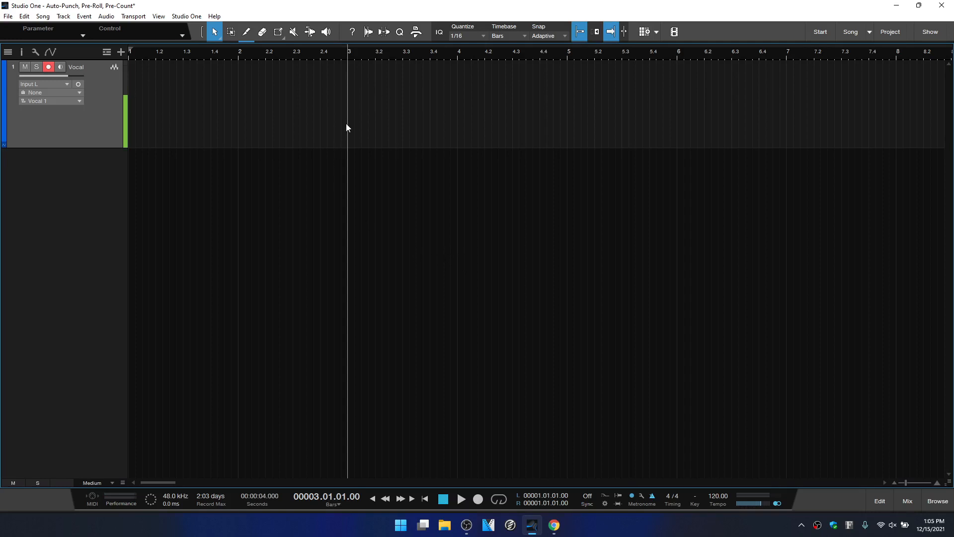
mouse_move(237, 128)
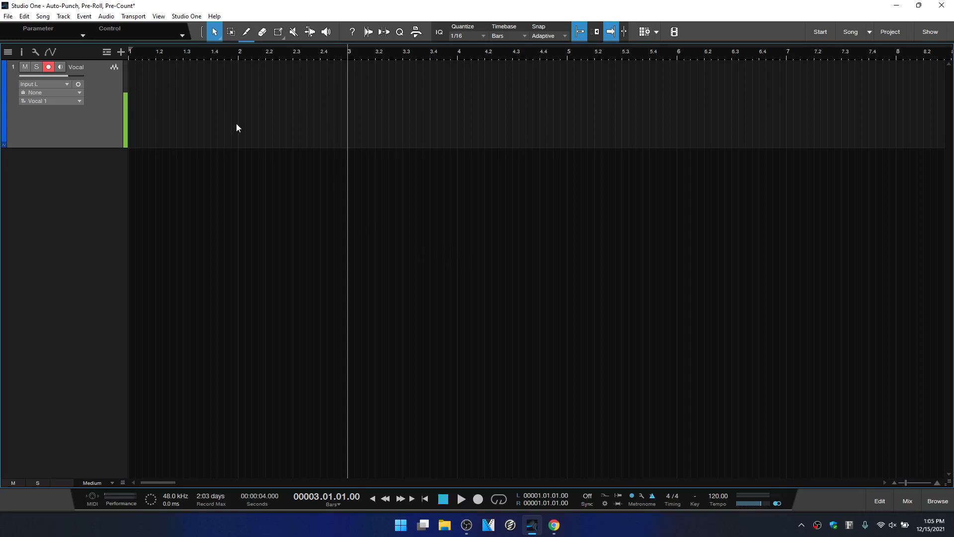
mouse_move(247, 133)
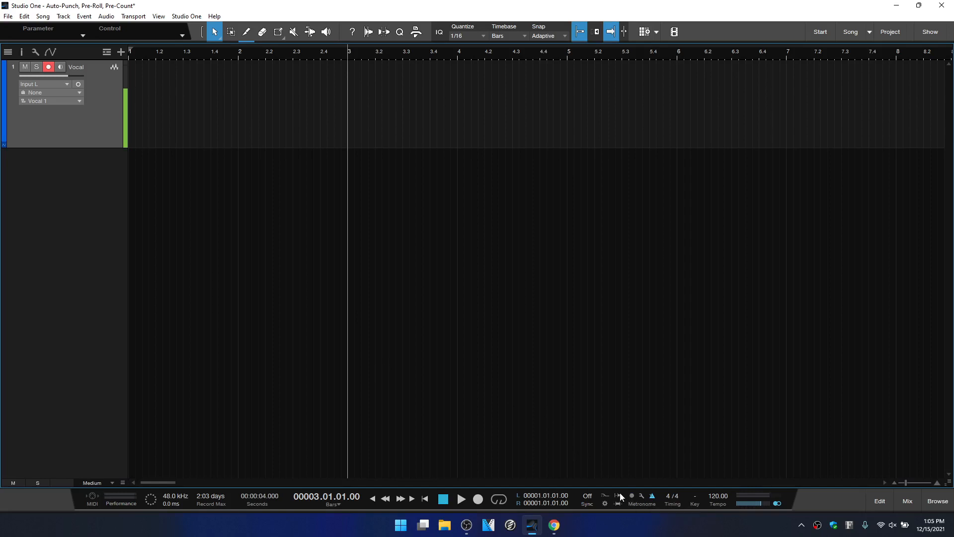
mouse_move(619, 495)
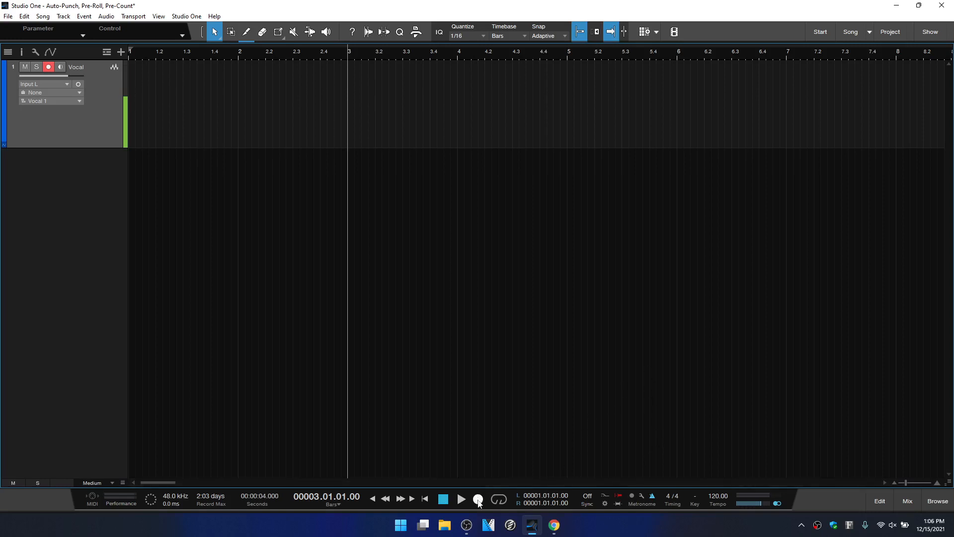
left_click(478, 498)
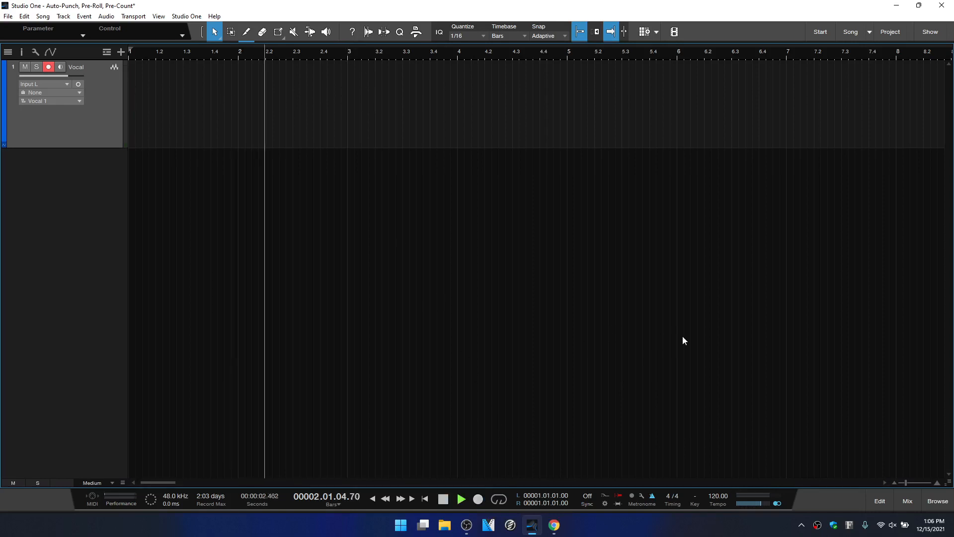
left_click(478, 499)
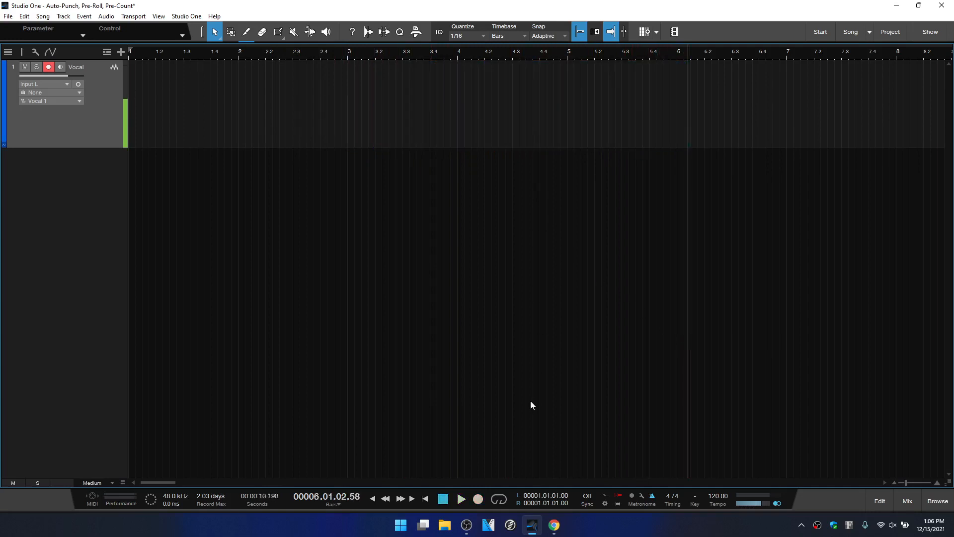
Set the pre-roll to 2 bars in Metronome Setup
left_click(641, 495)
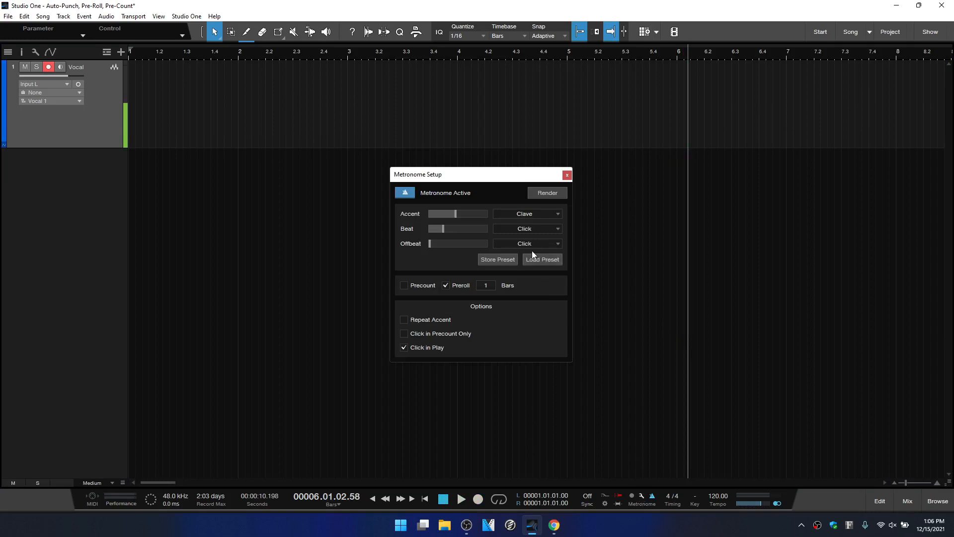
left_click(485, 285)
type("2")
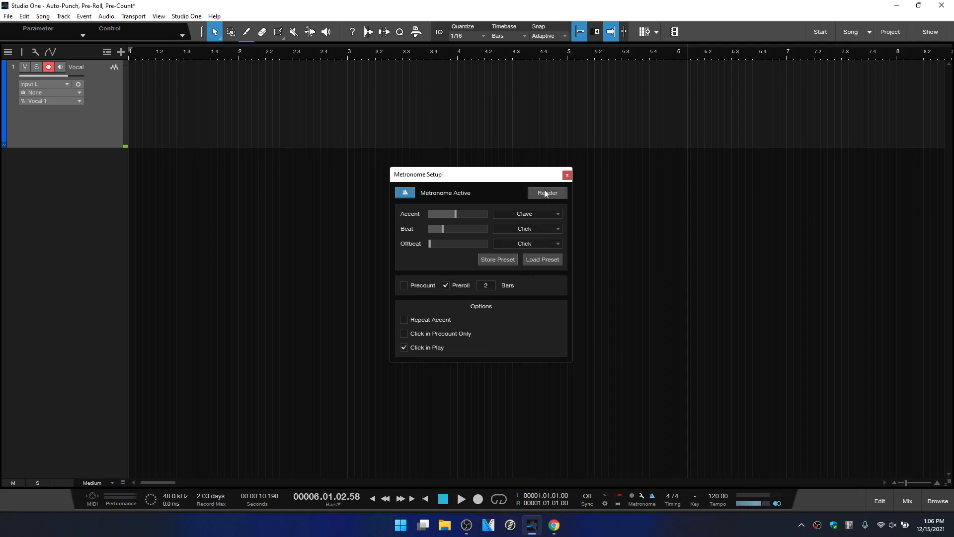
left_click(566, 175)
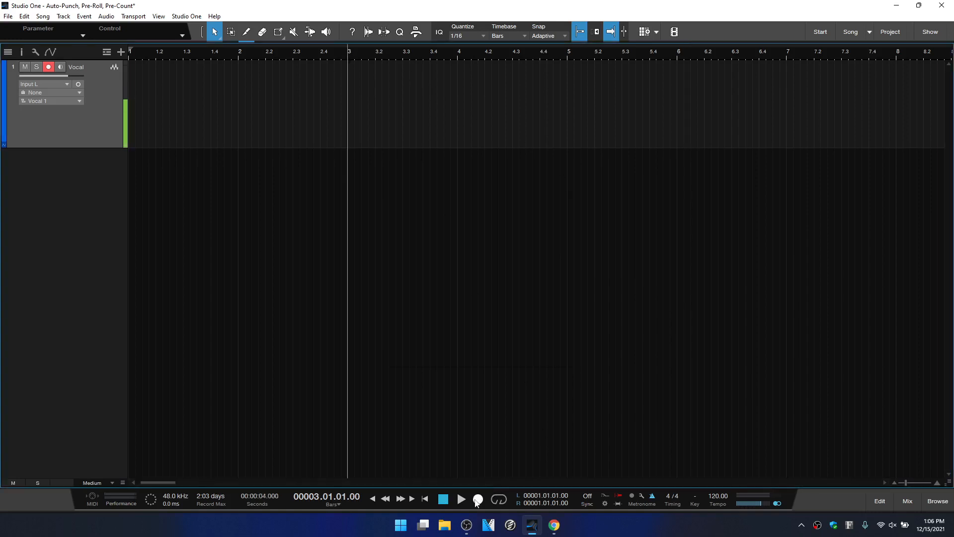
Record a test take with the two-bar pre-roll, then delete it
left_click(478, 499)
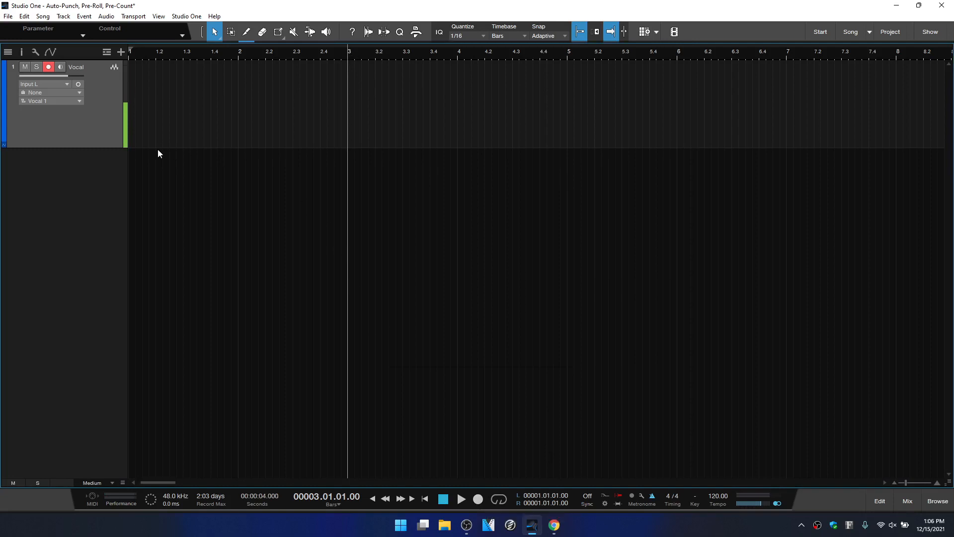
mouse_move(379, 346)
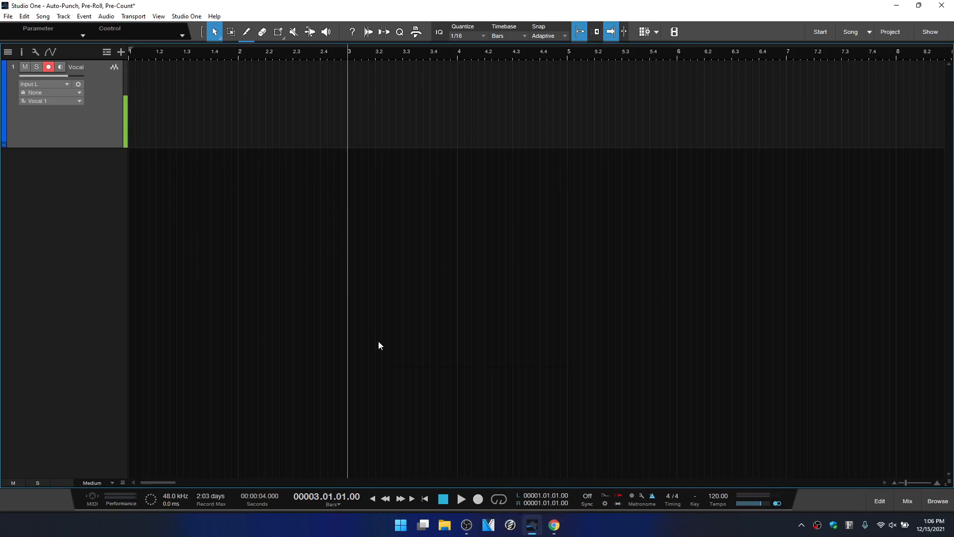
left_click(460, 499)
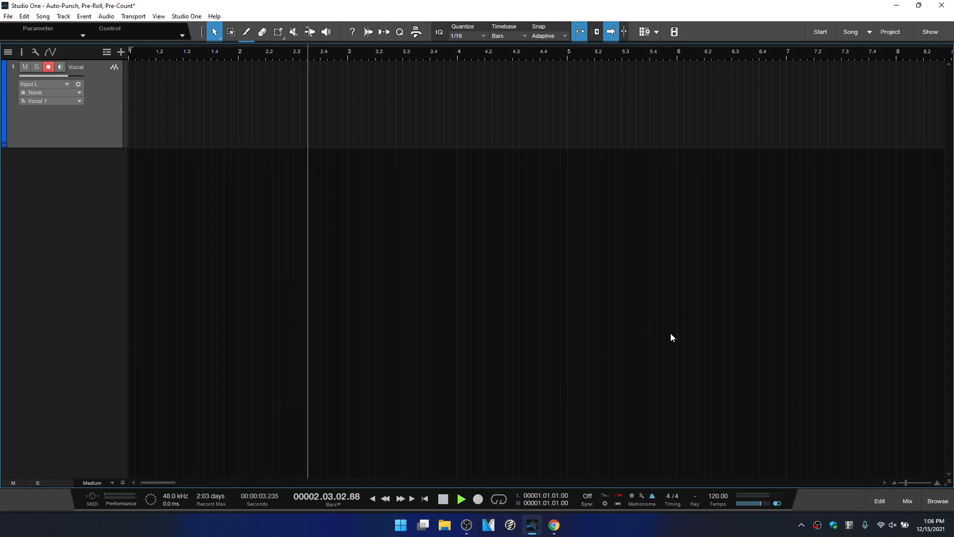
left_click(477, 499)
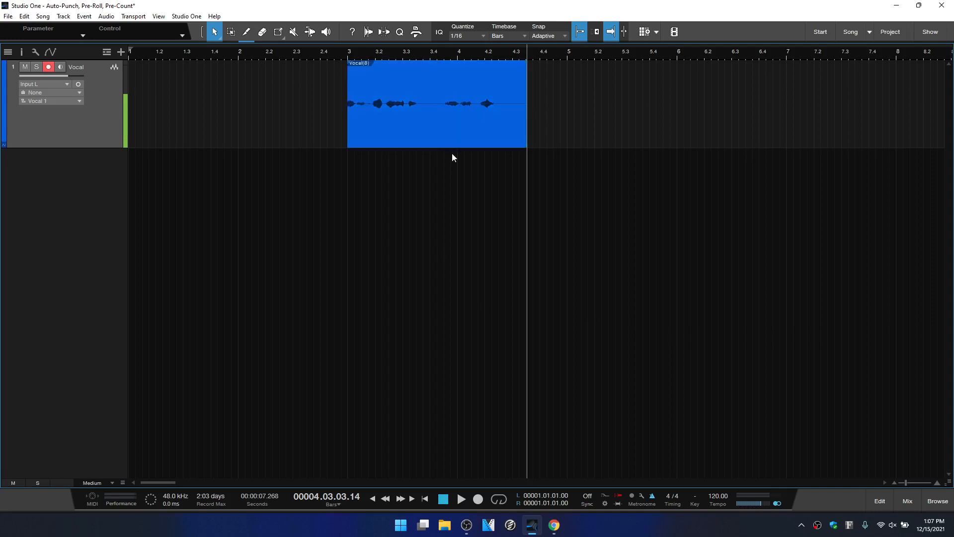
key("Delete")
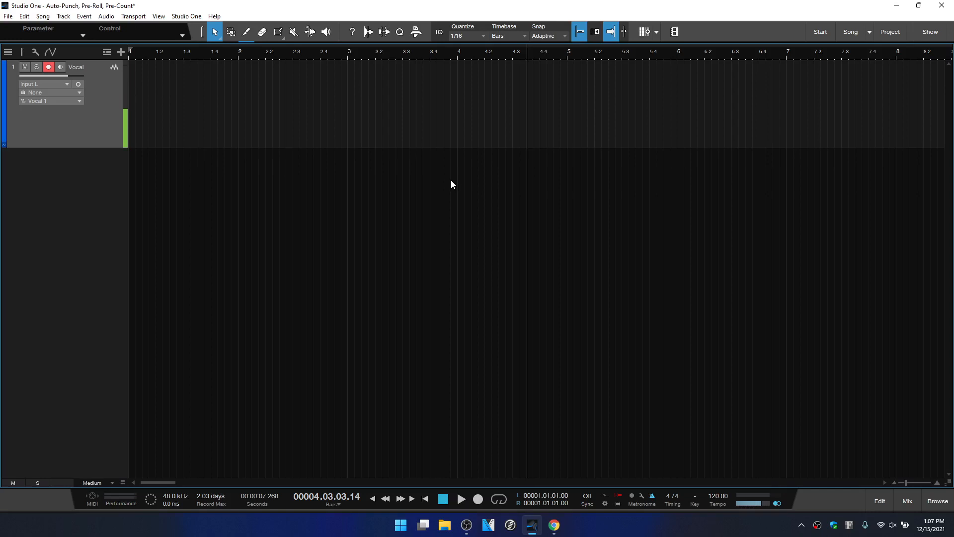
mouse_move(367, 65)
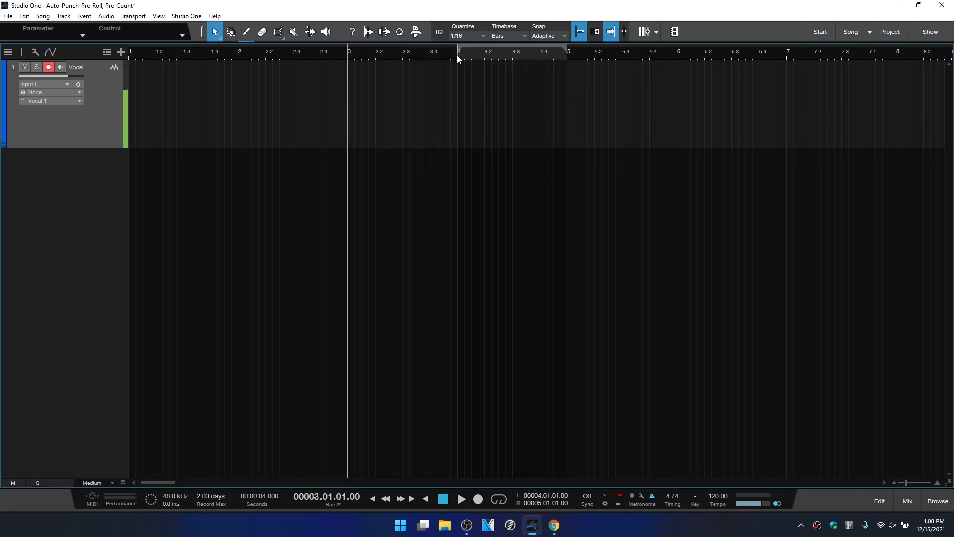
mouse_move(657, 61)
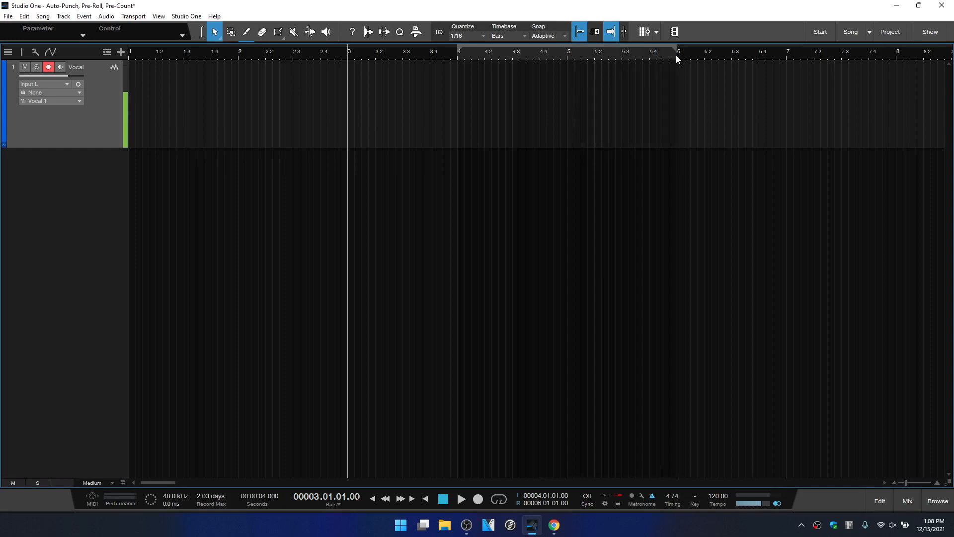
mouse_move(666, 134)
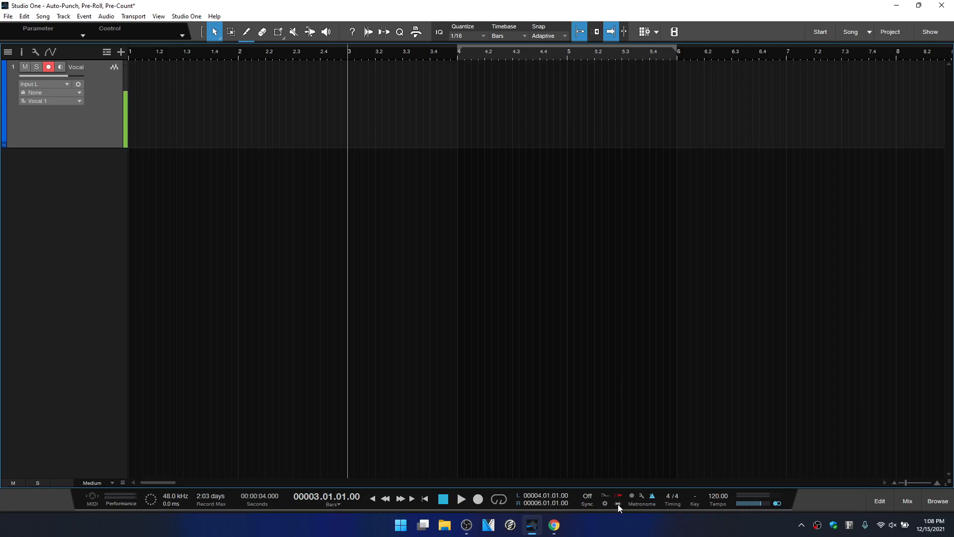
mouse_move(617, 501)
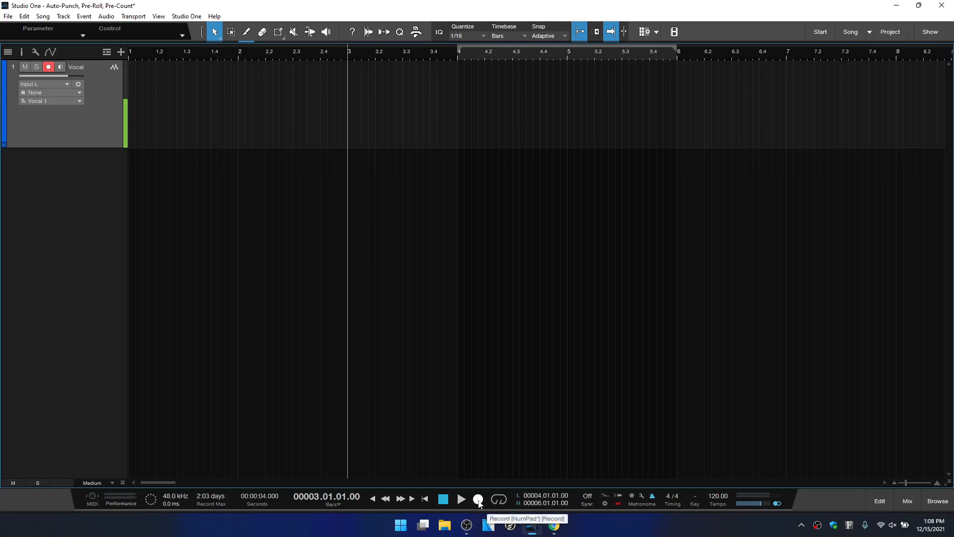
left_click(478, 498)
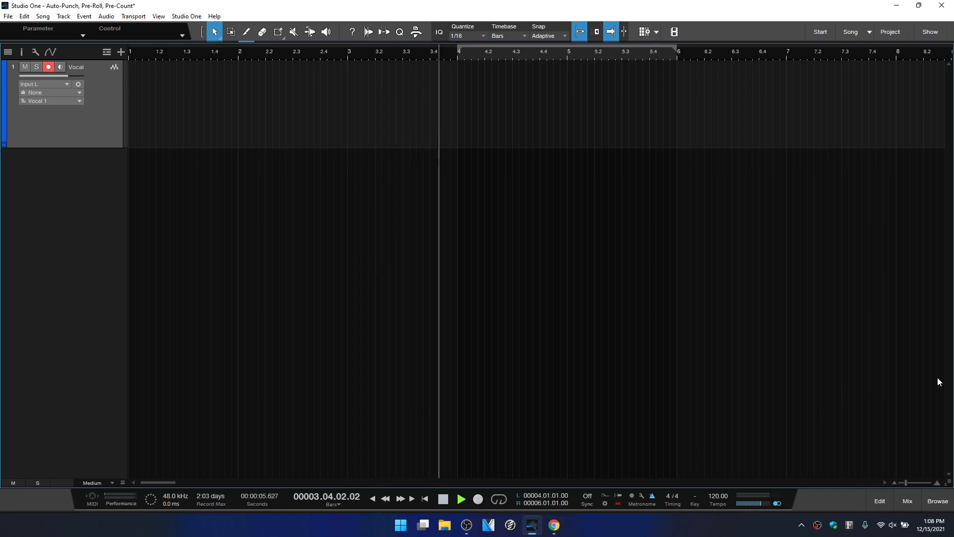
left_click(478, 498)
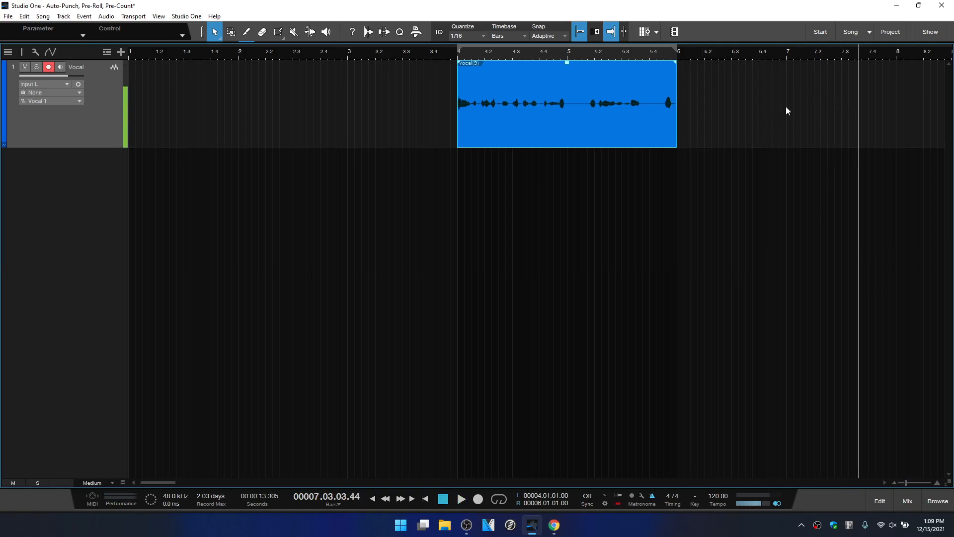
mouse_move(800, 154)
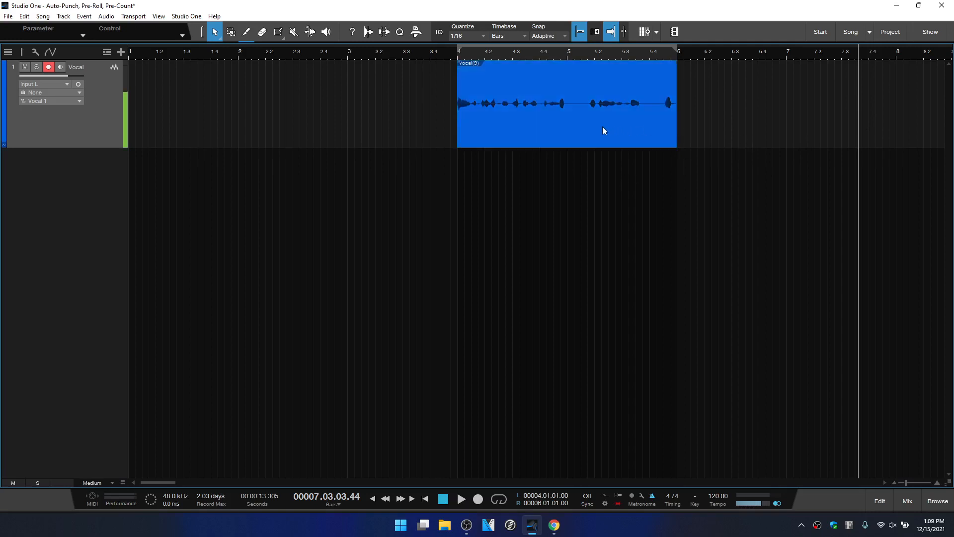
key("Delete")
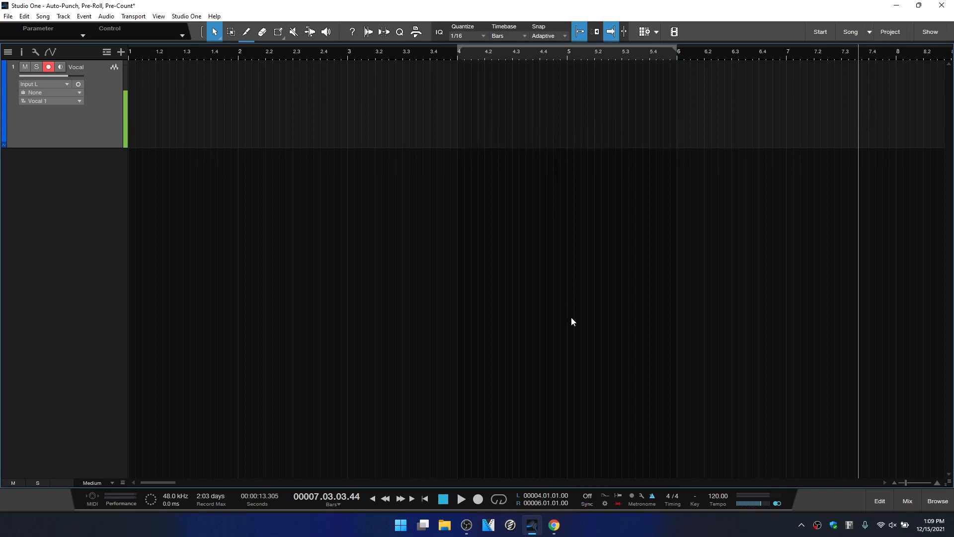
mouse_move(581, 400)
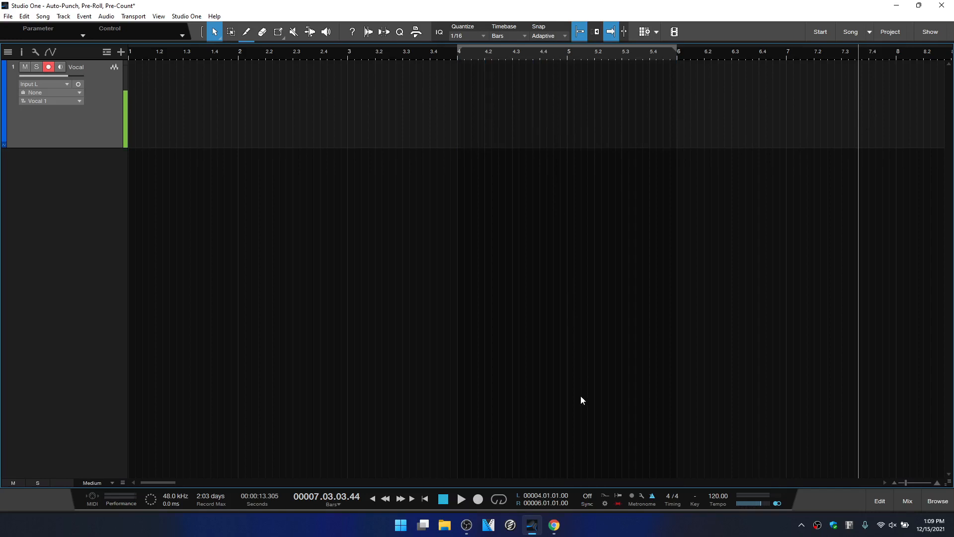
mouse_move(546, 446)
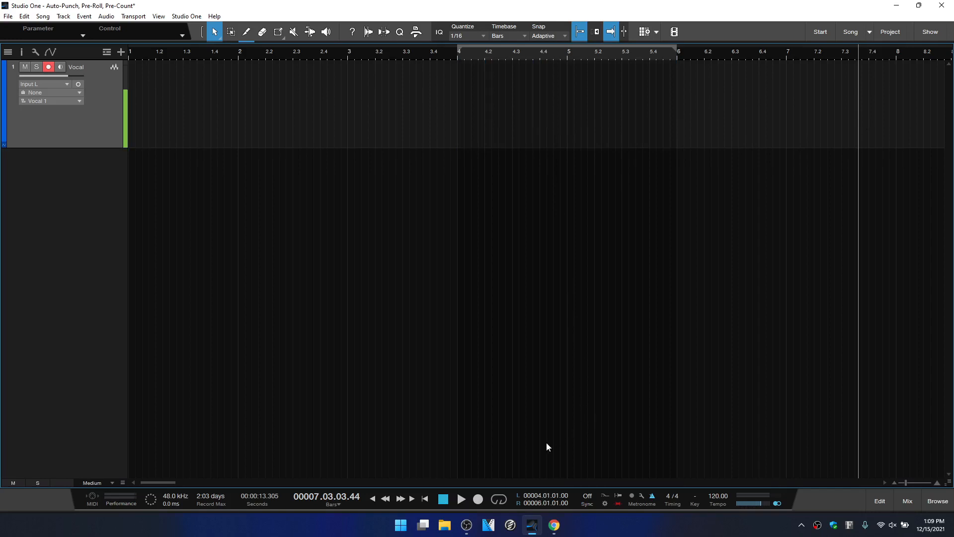
Enable looping over bars 4 to 6 and record several vocal passes into event Vocal(10)
left_click(498, 499)
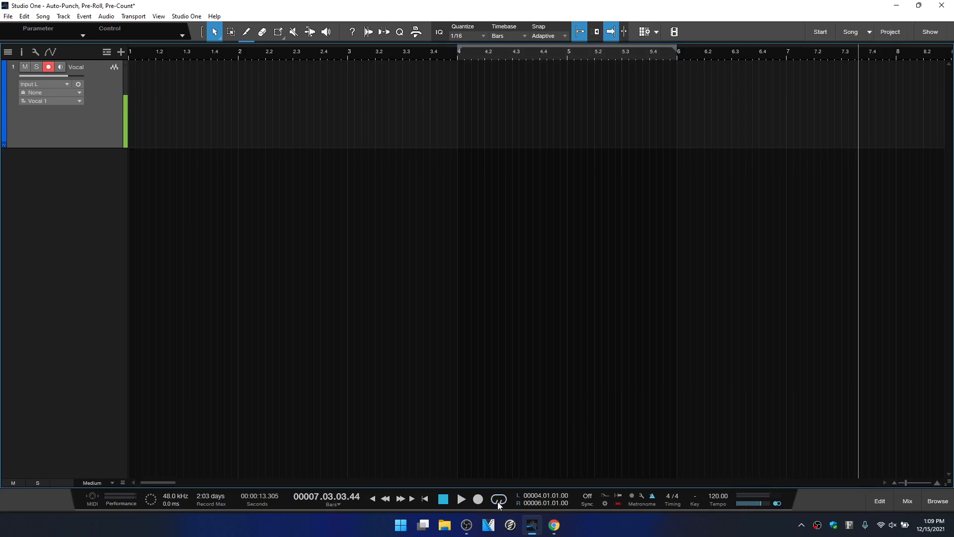
left_click(498, 499)
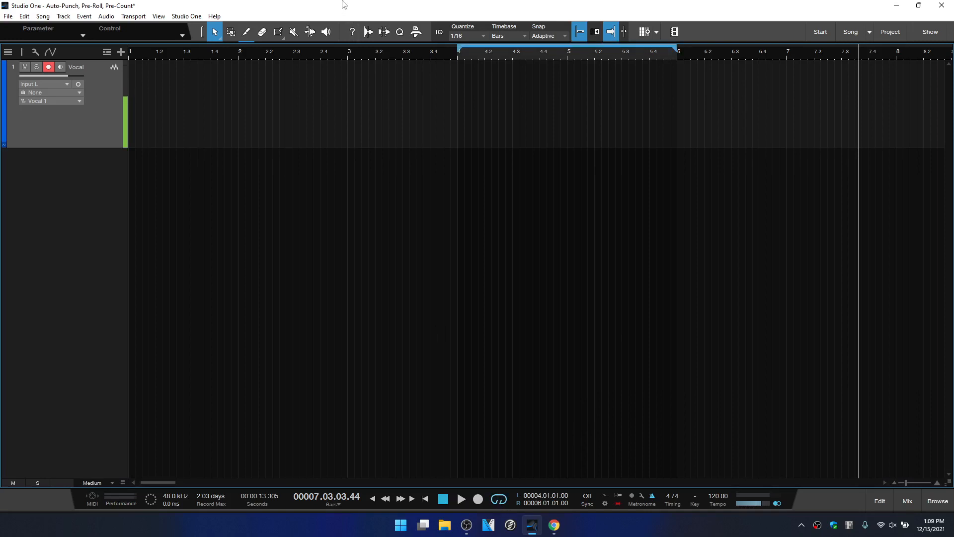
mouse_move(397, 59)
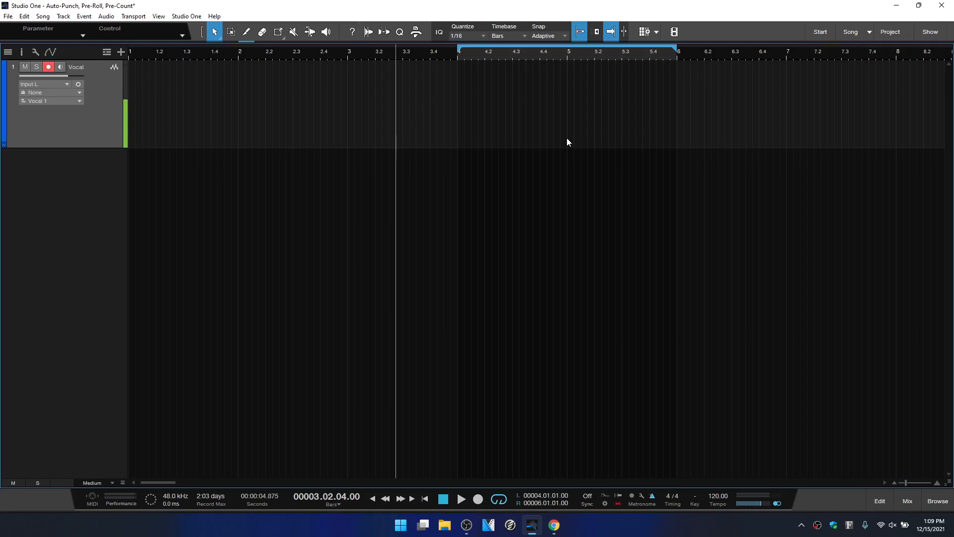
mouse_move(518, 87)
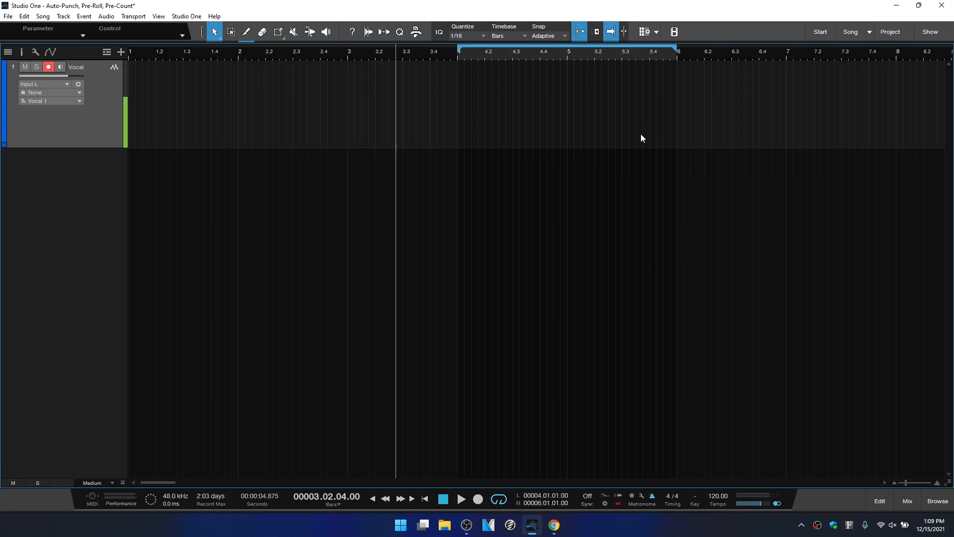
left_click(460, 499)
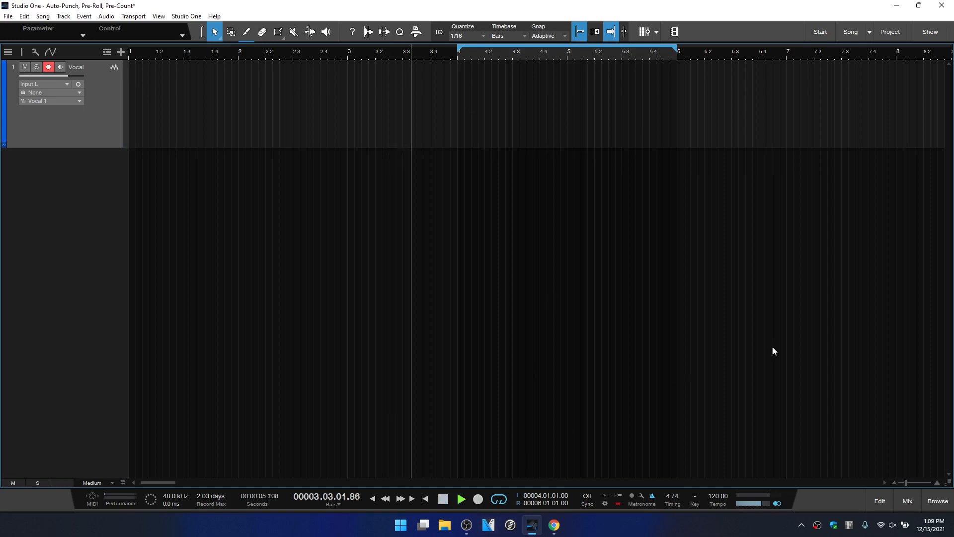
left_click(477, 499)
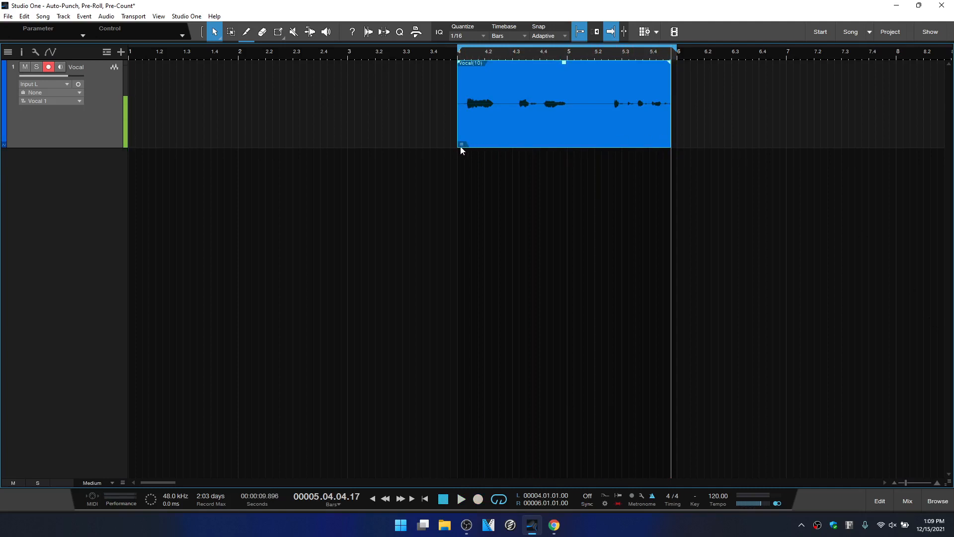
Audition Takes 1, 2 and 4 of Vocal(10) via the take selector
left_click(462, 145)
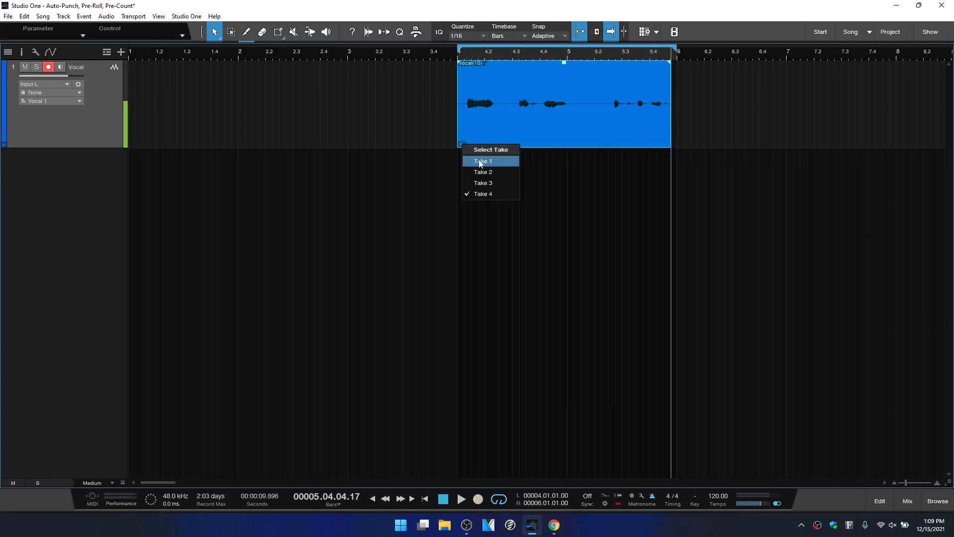
left_click(483, 161)
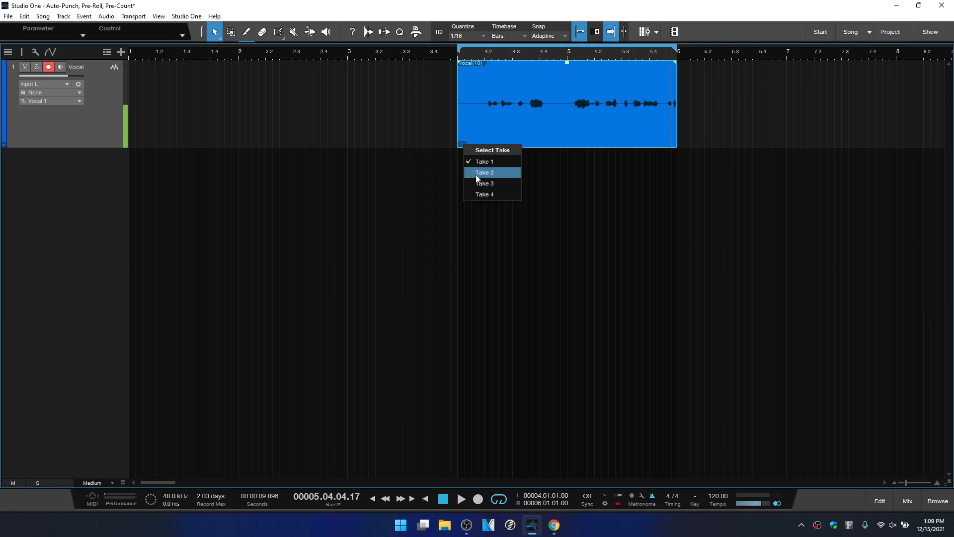
left_click(484, 172)
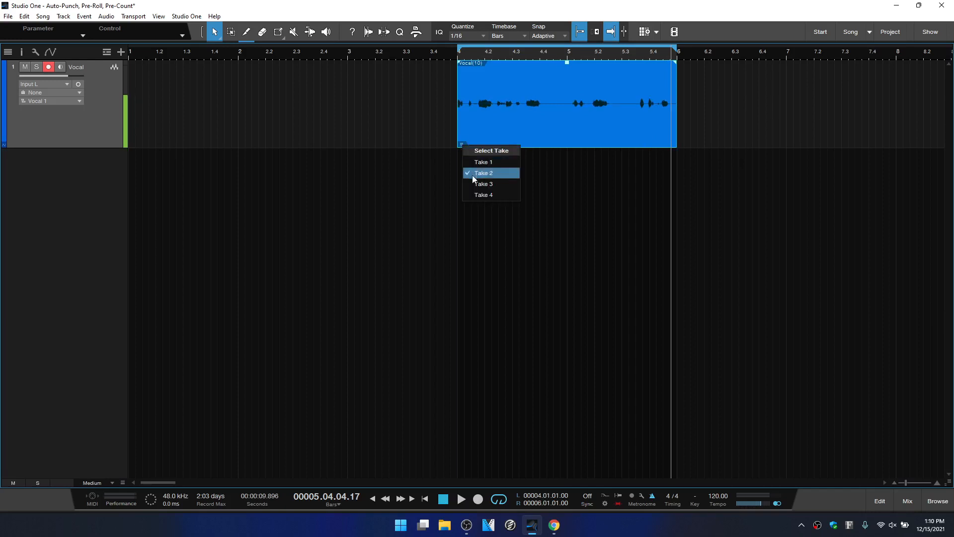
left_click(480, 183)
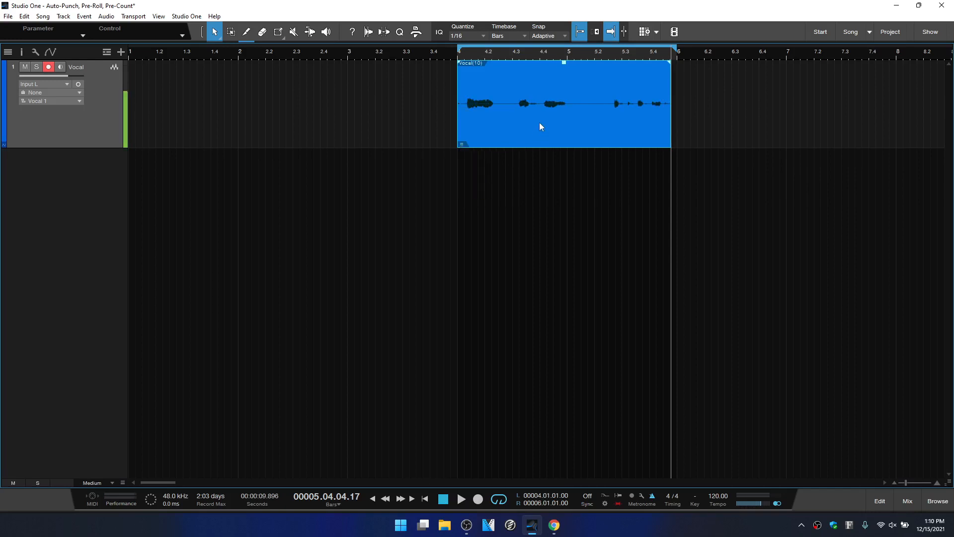
Unpack the event's takes onto separate tracks Vocal 1–3
right_click(540, 127)
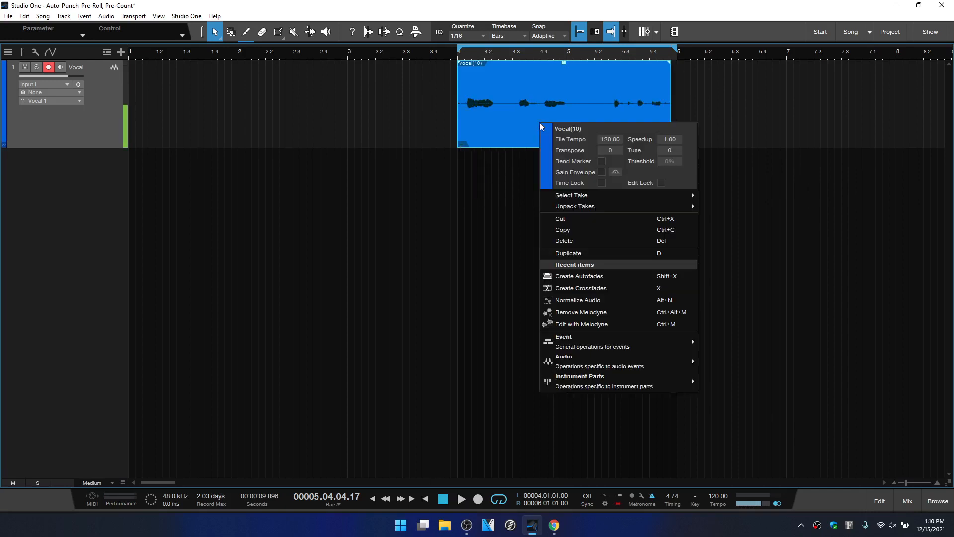
mouse_move(571, 194)
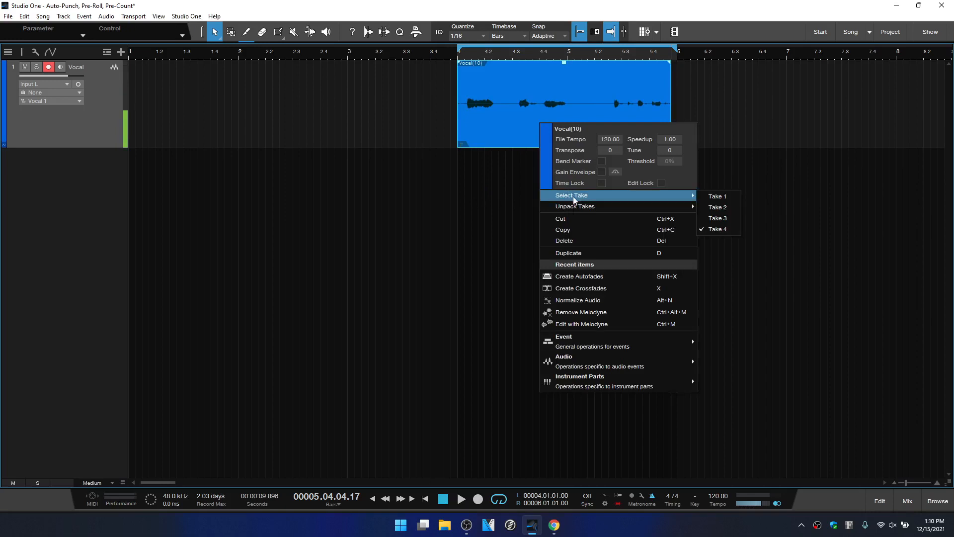
mouse_move(717, 207)
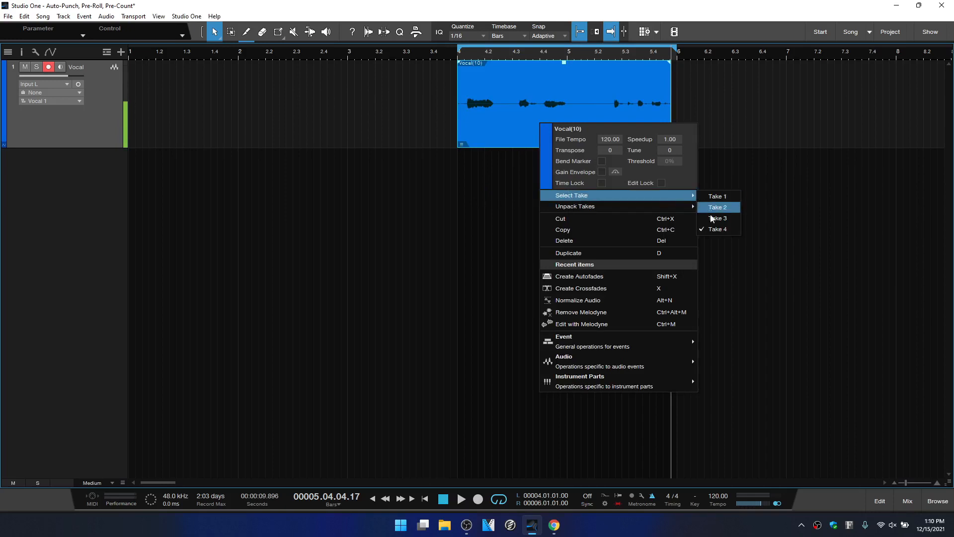
mouse_move(575, 206)
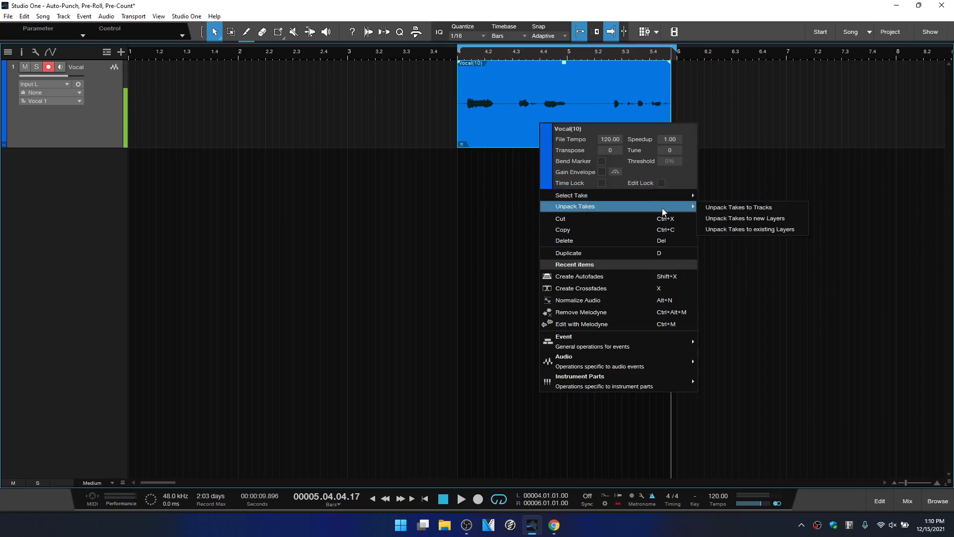
mouse_move(744, 217)
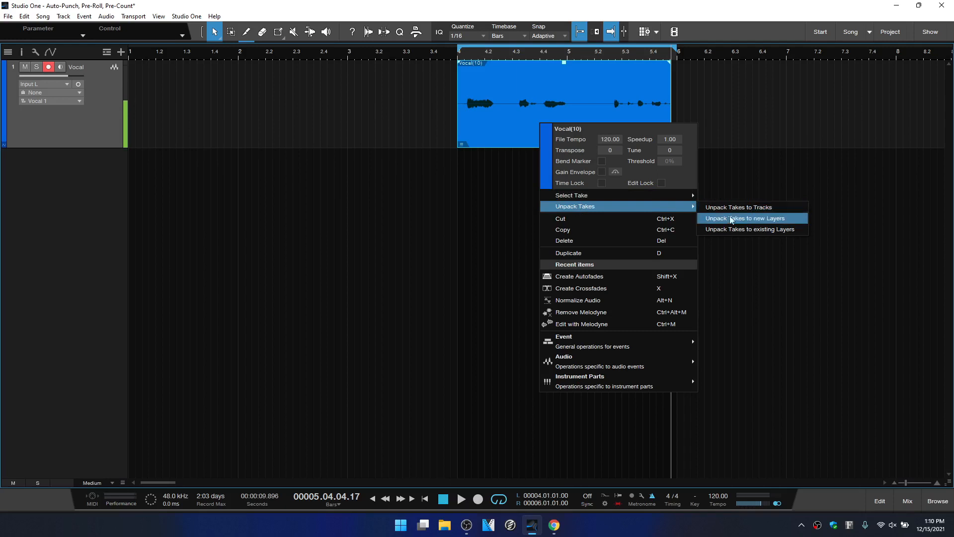
mouse_move(738, 206)
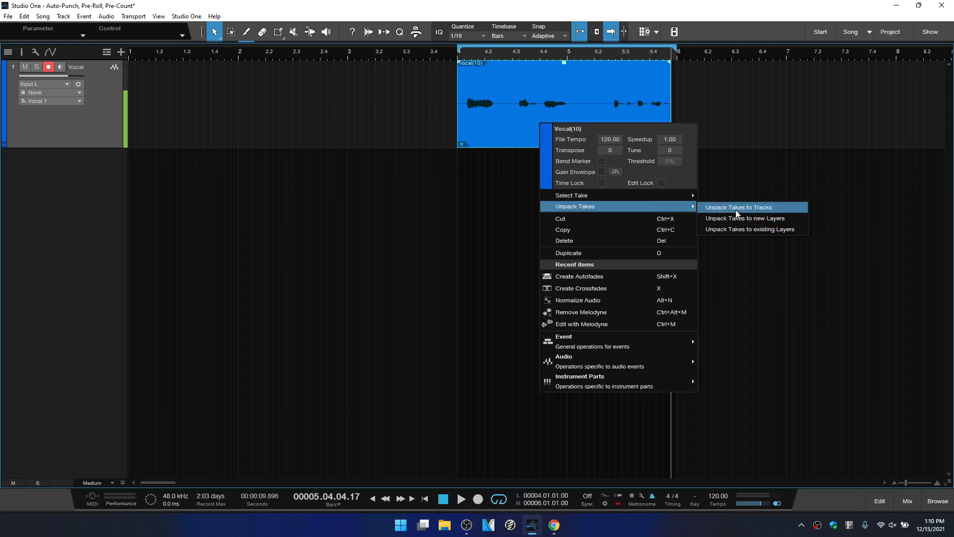
left_click(738, 207)
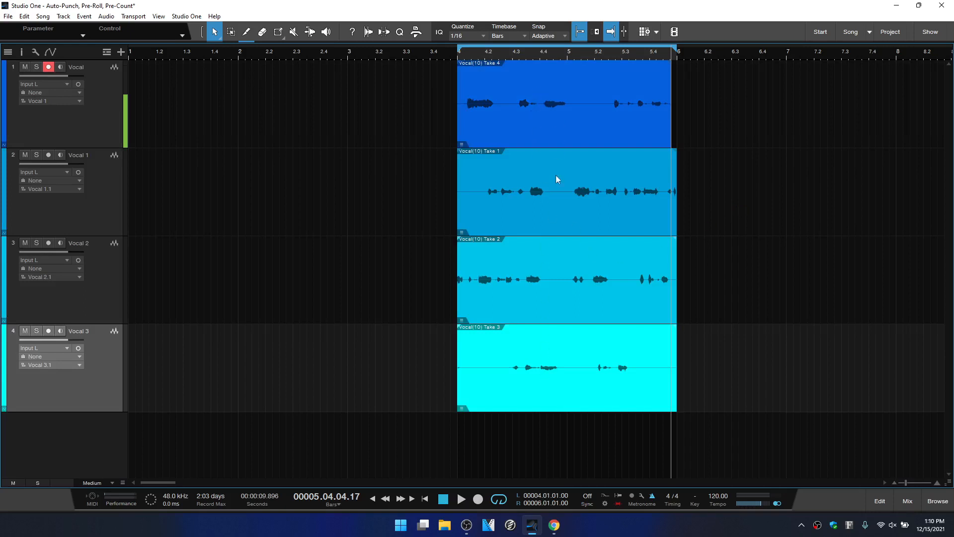
mouse_move(559, 222)
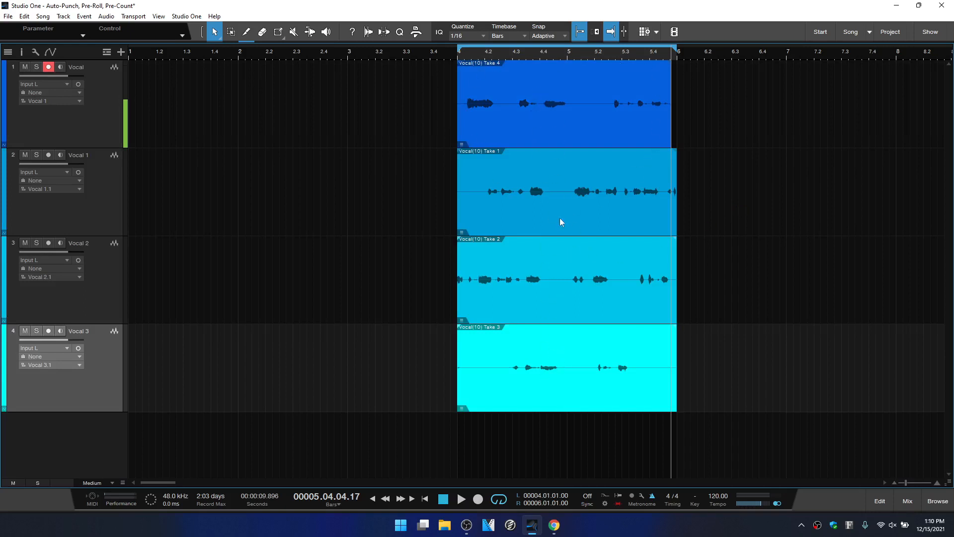
mouse_move(564, 356)
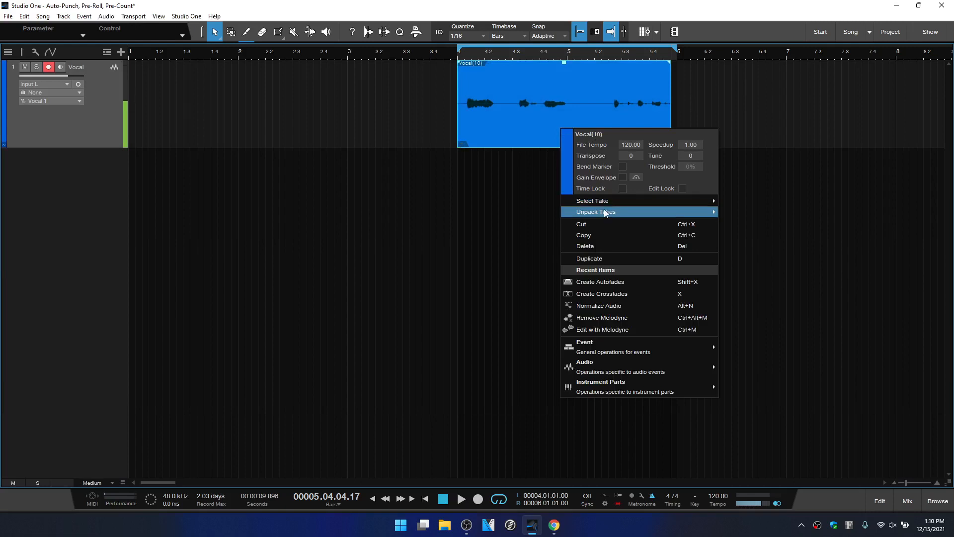
mouse_move(595, 211)
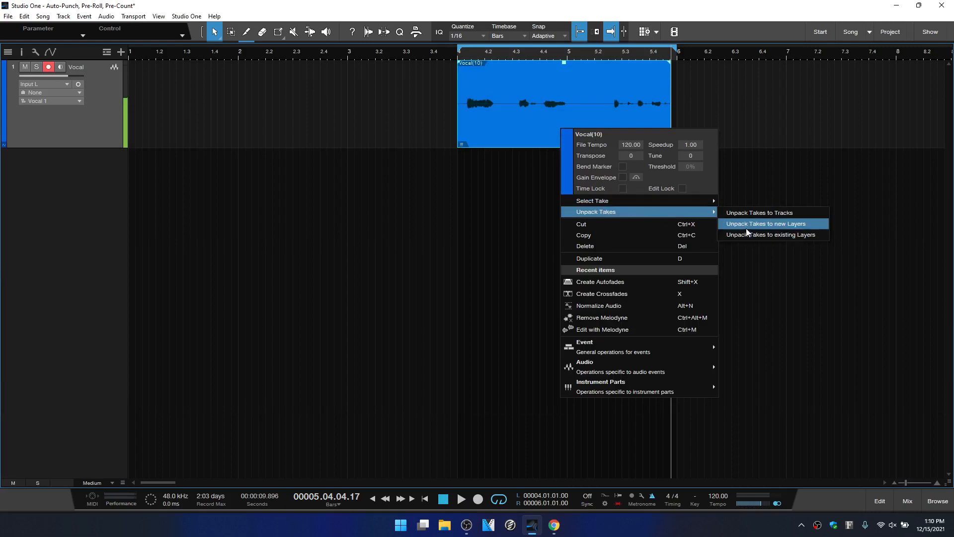
Unpack Vocal(10)'s takes into new layers Vocal Take 1–4 for comping
left_click(765, 223)
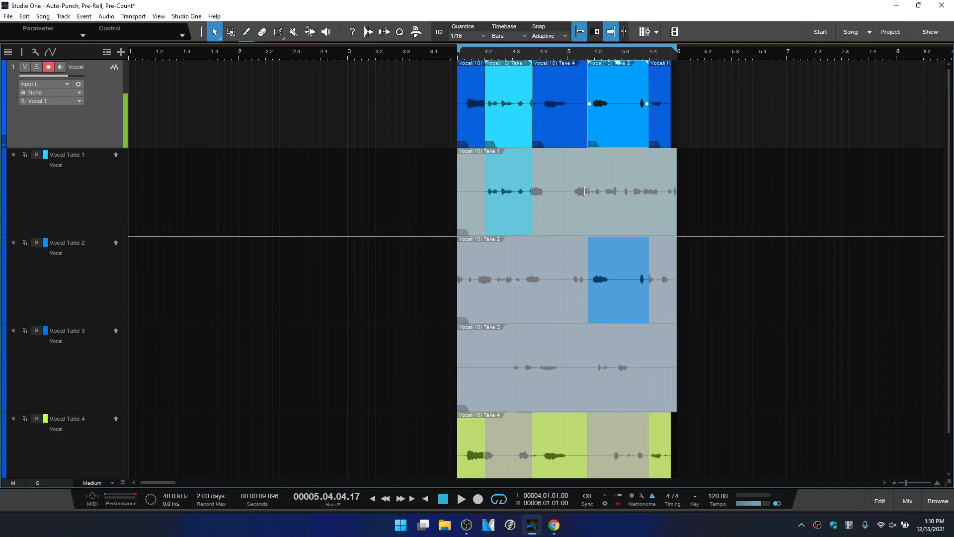
mouse_move(584, 322)
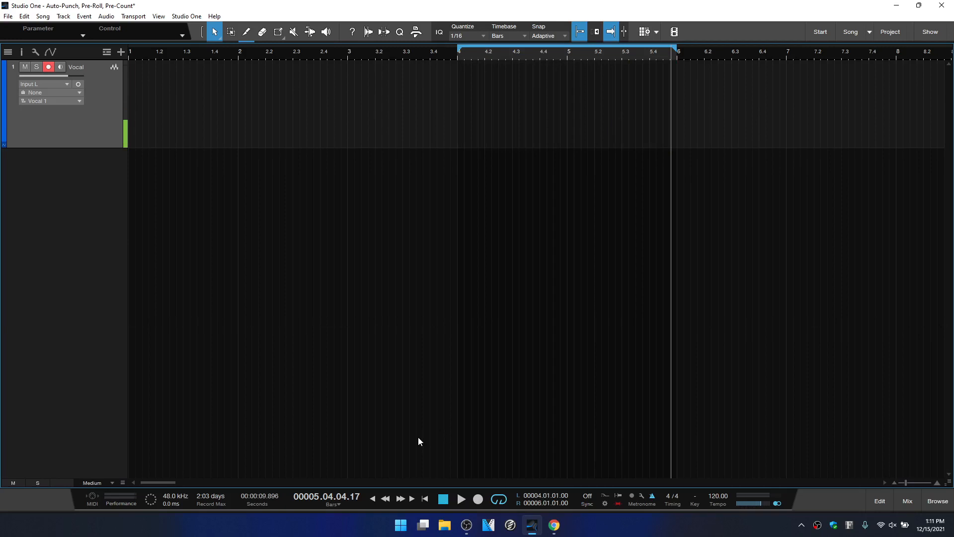
mouse_move(547, 449)
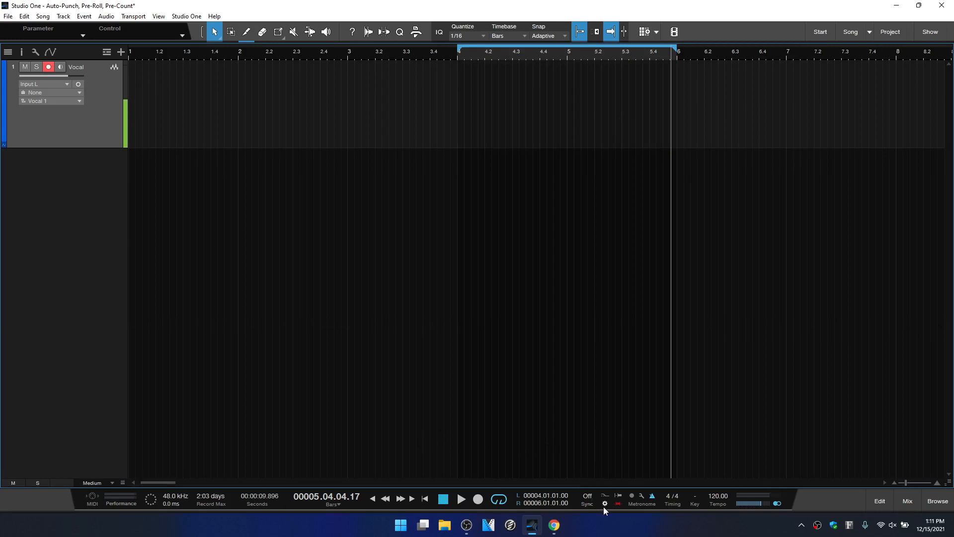
Enable Takes to Layers and record a new looped pass, Vocal(11), straight into layers
left_click(605, 502)
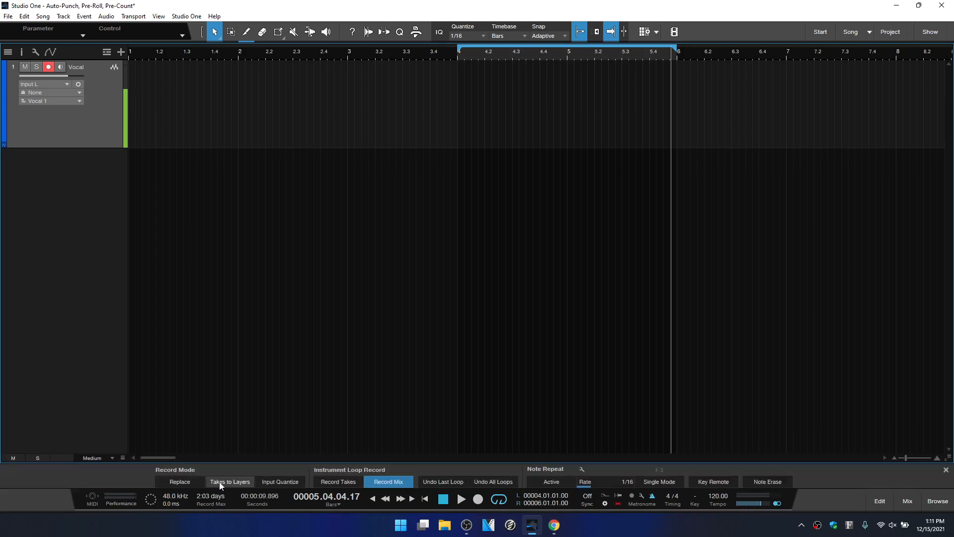
mouse_move(229, 481)
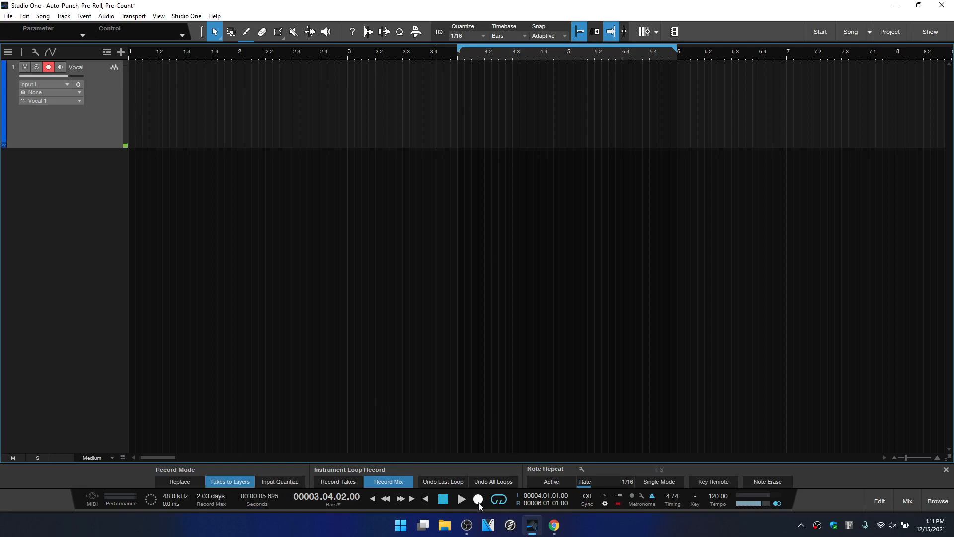
left_click(478, 498)
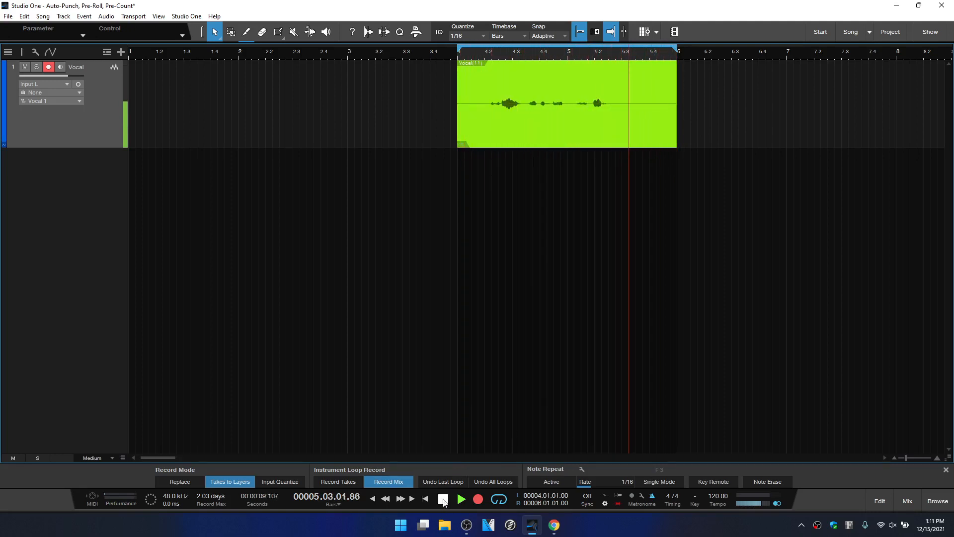
left_click(444, 499)
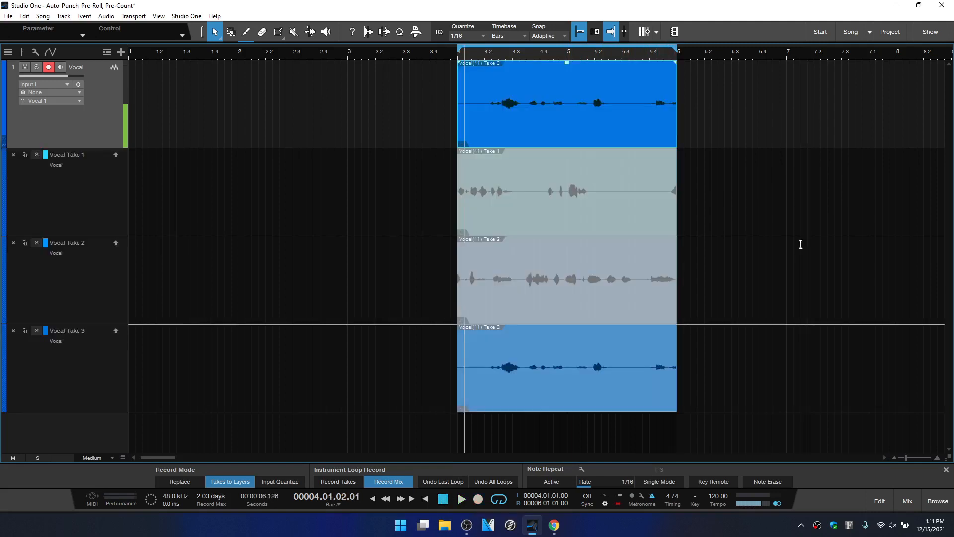
mouse_move(117, 190)
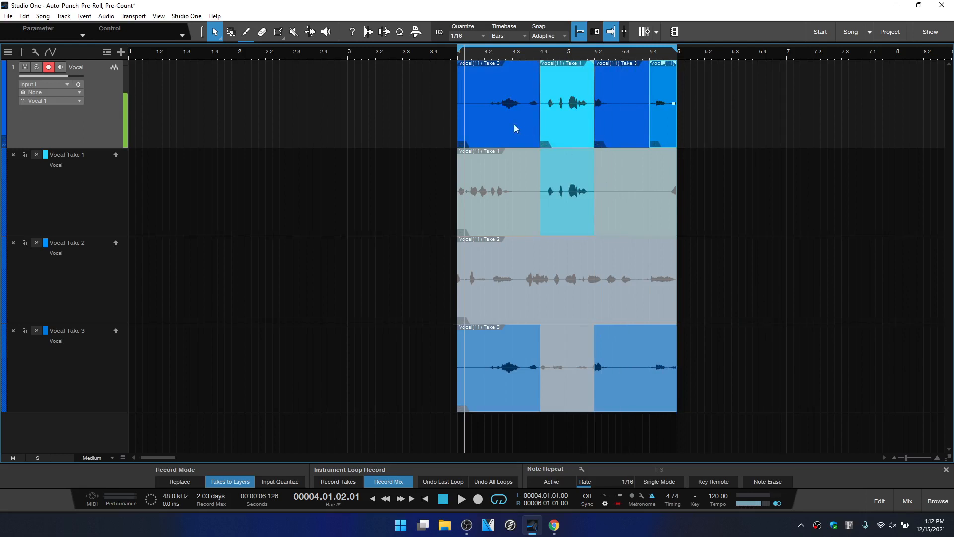
mouse_move(507, 123)
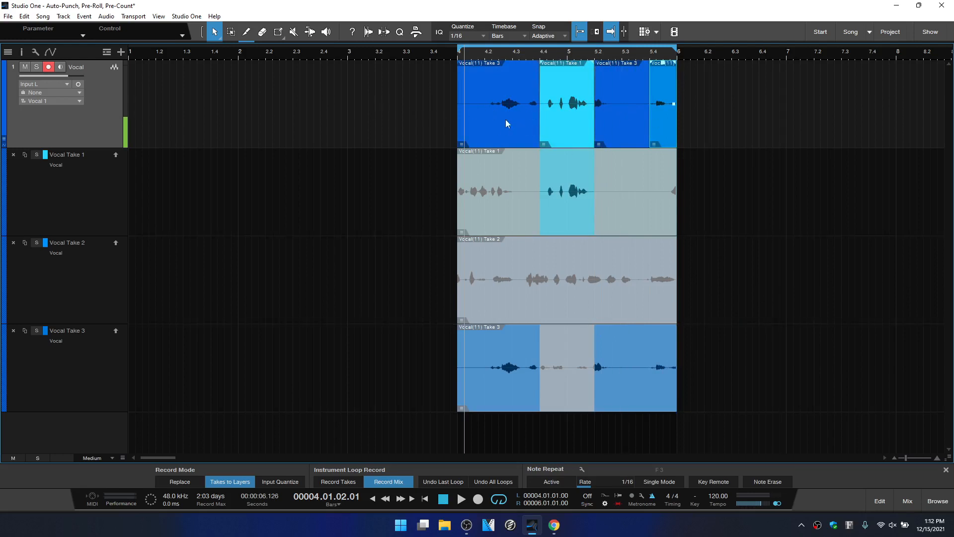